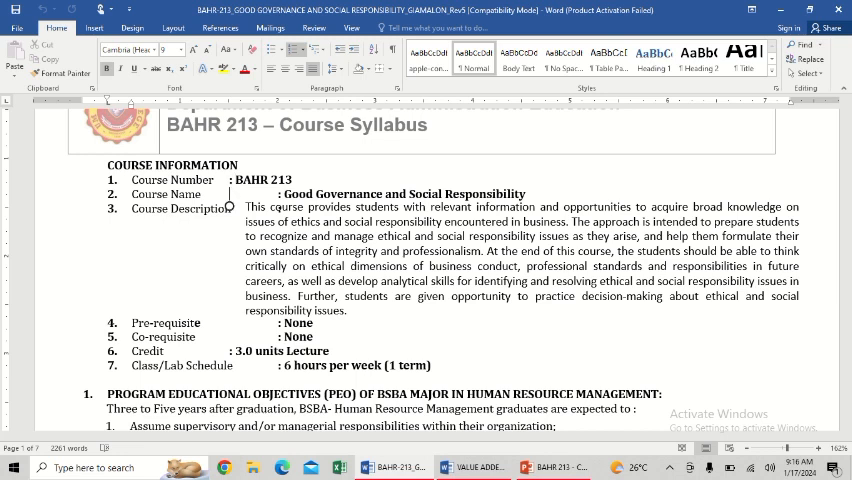
mouse_move(257, 179)
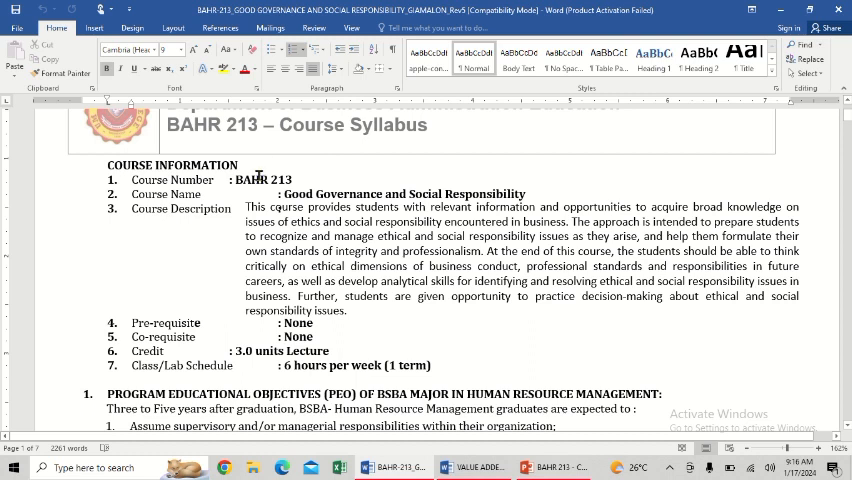
mouse_move(300, 197)
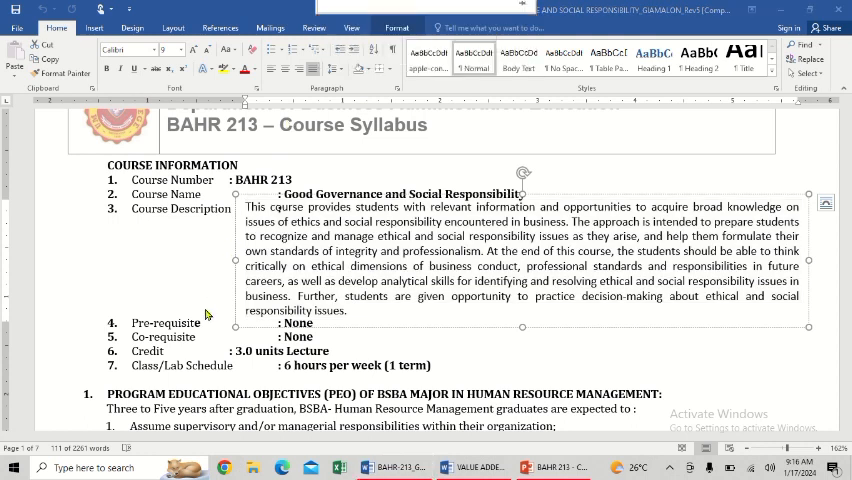
Scroll down to section 2's table aligning graduate attributes and PEOs to SOs.
left_click(520, 258)
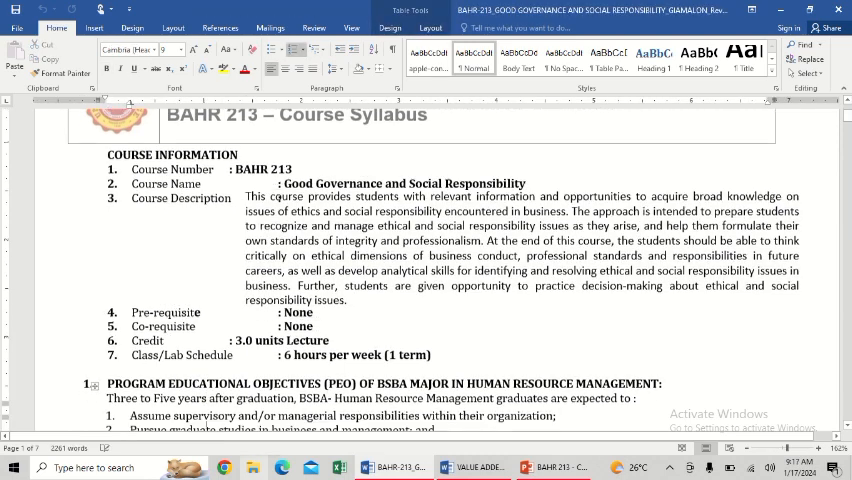
scroll("down", 3)
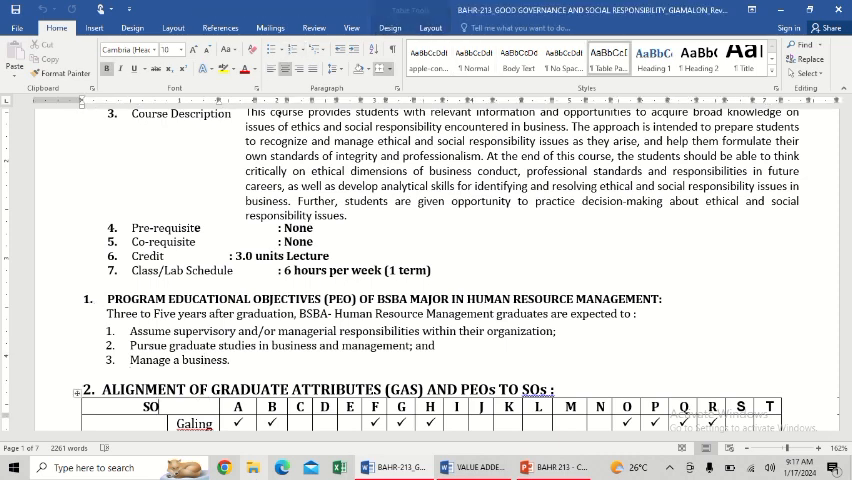
scroll("down", 3)
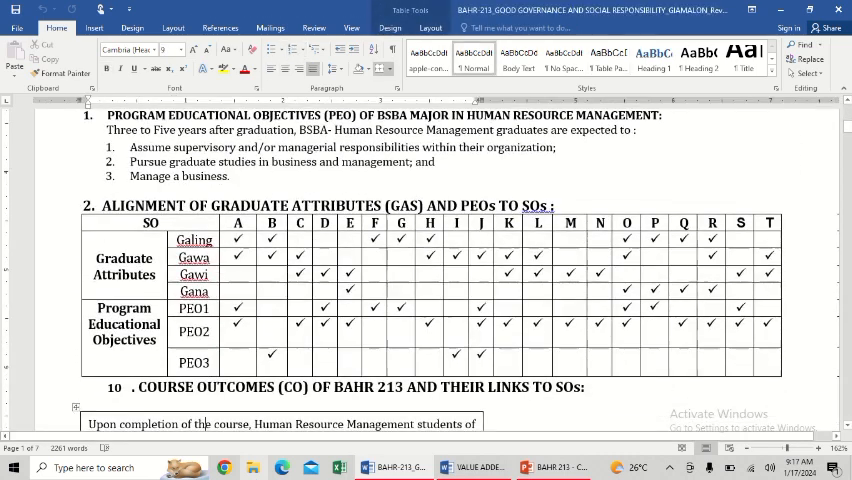
scroll("down", 3)
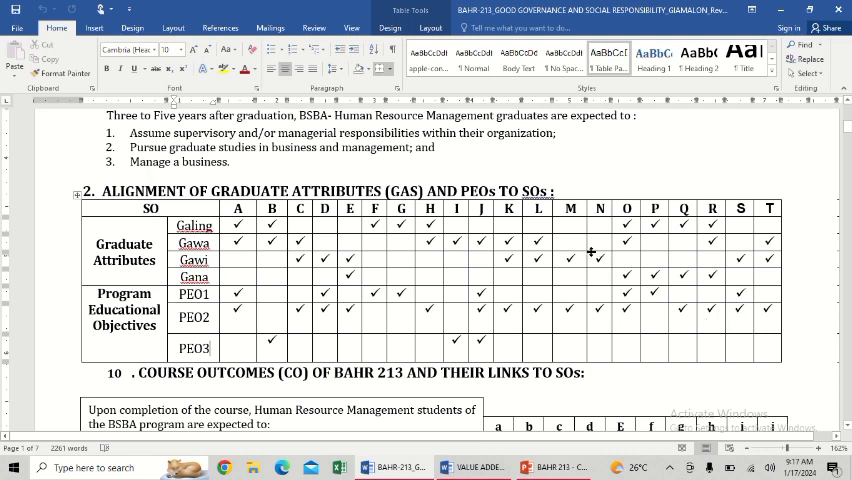
scroll("down", 3)
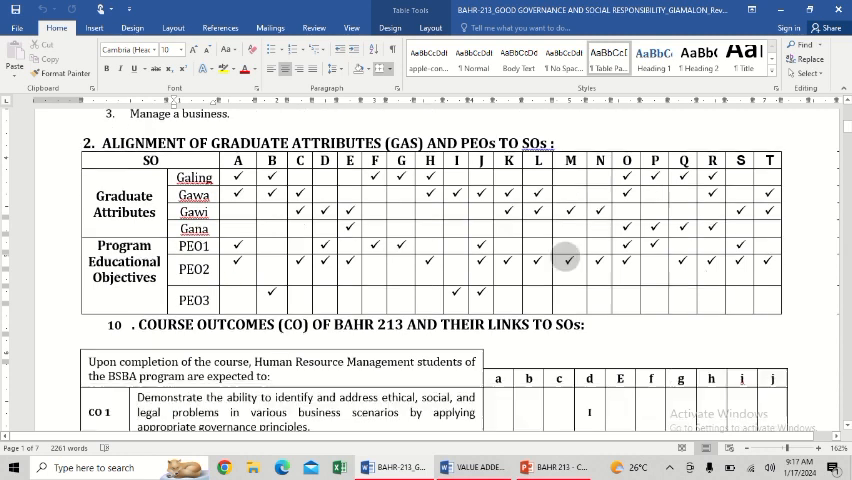
Scroll through the Course Outcomes tables, legend and footer, then up to Vision and Mission.
scroll("down", 3)
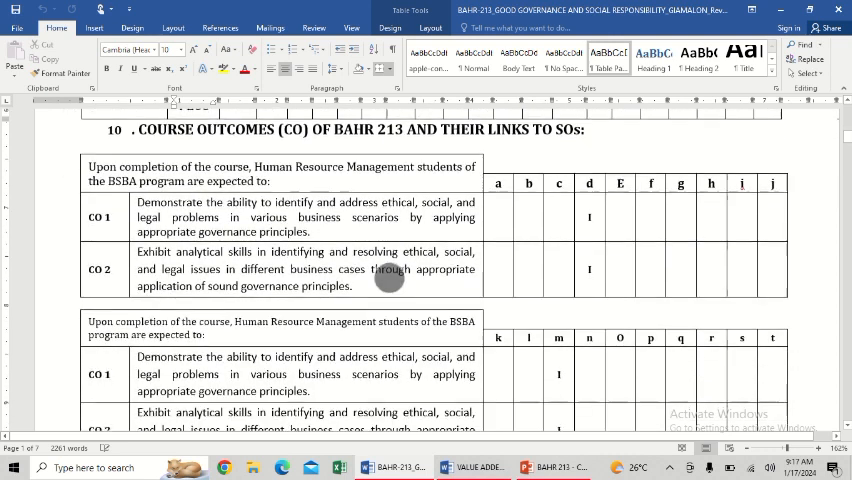
mouse_move(385, 172)
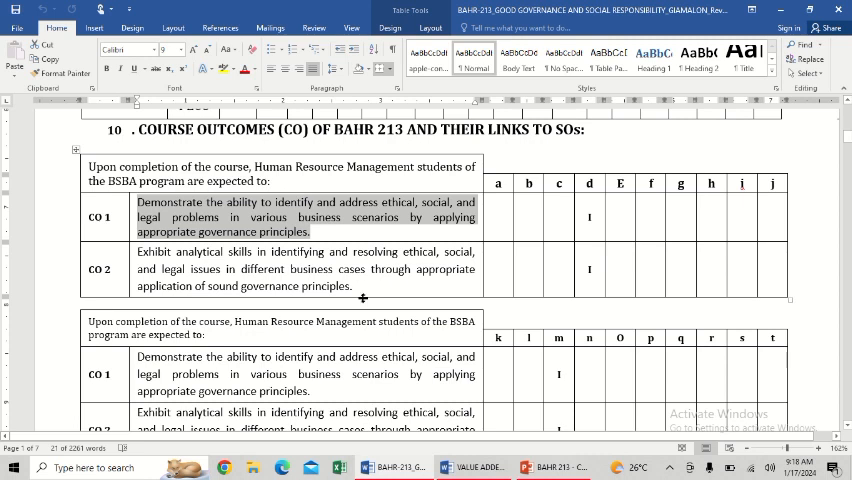
mouse_move(369, 340)
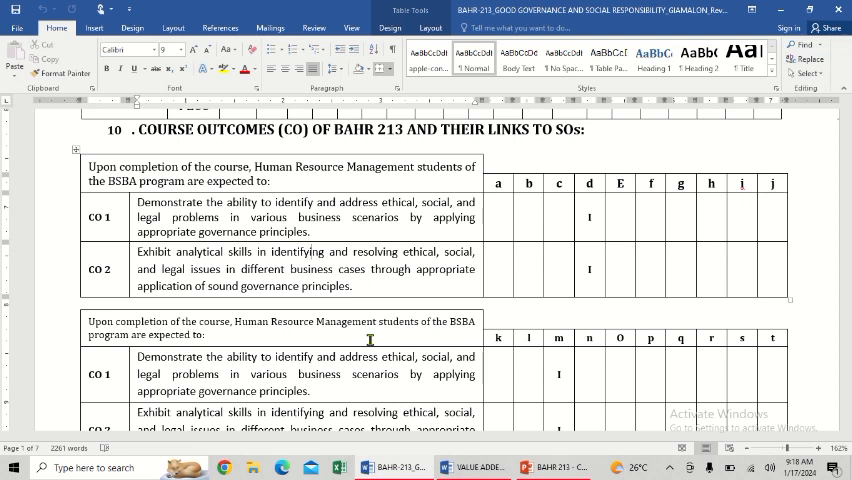
scroll("down", 3)
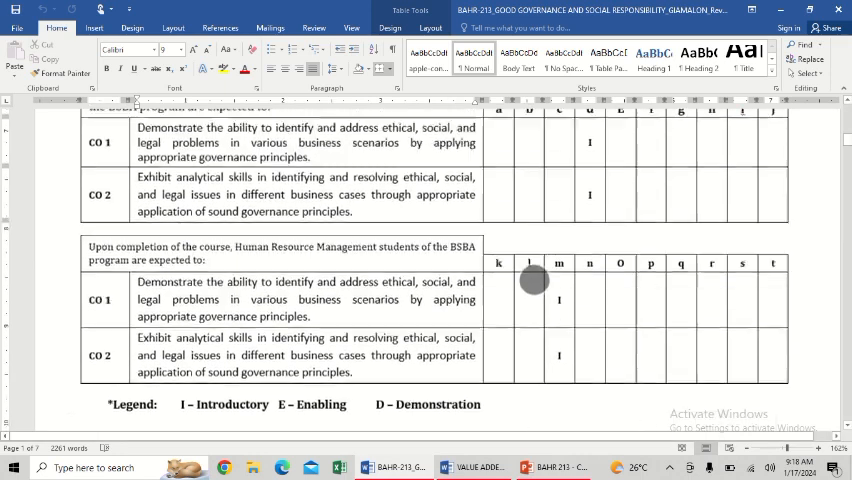
scroll("down", 3)
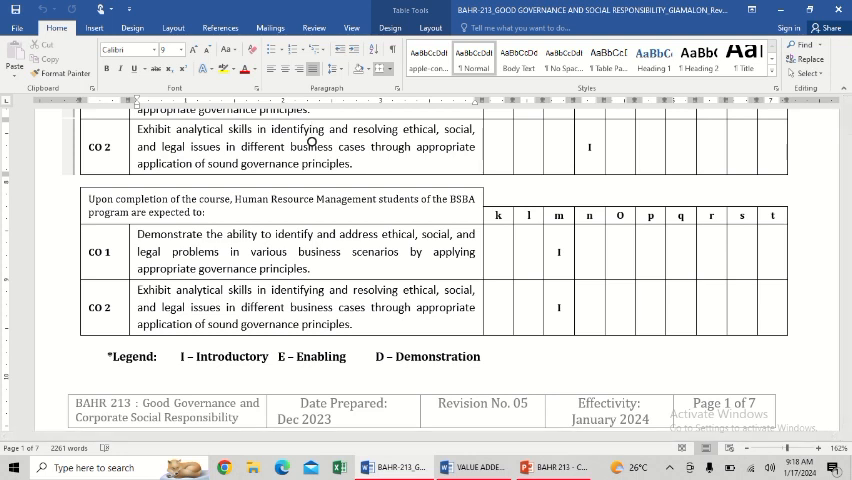
scroll("up", 3)
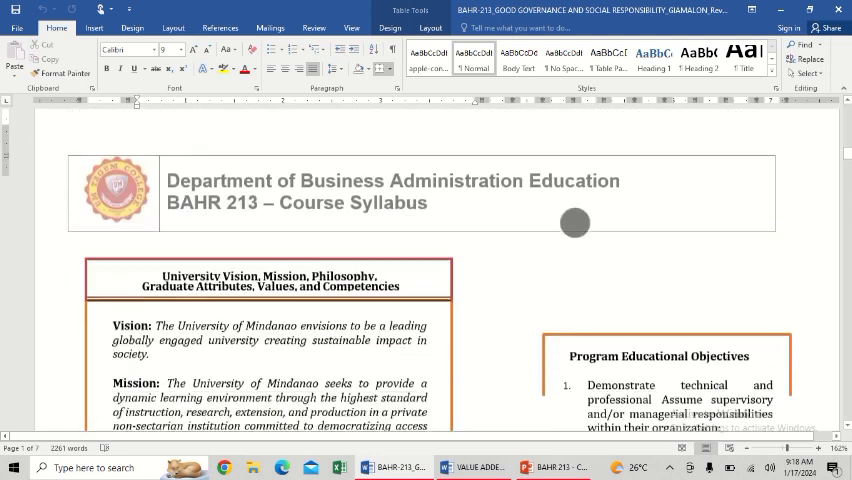
Scroll to page 2's Student Outcomes and Course Outcome boxes and the CO alignment table.
scroll("down", 3)
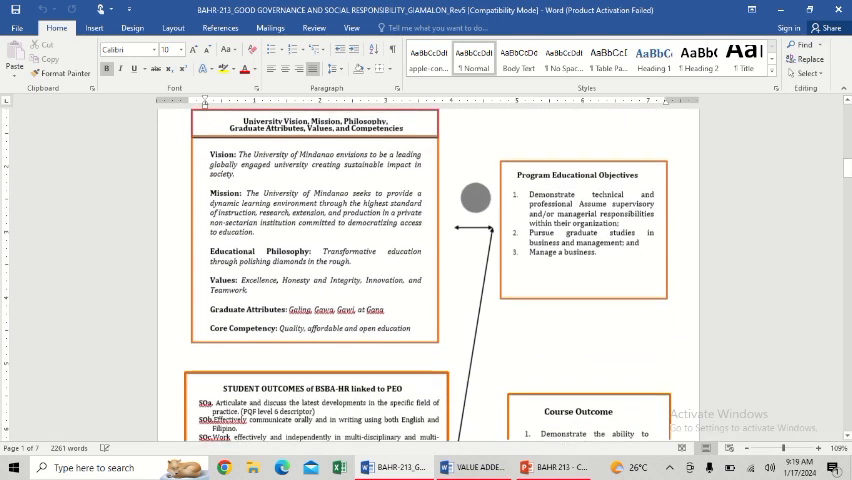
scroll("down", 3)
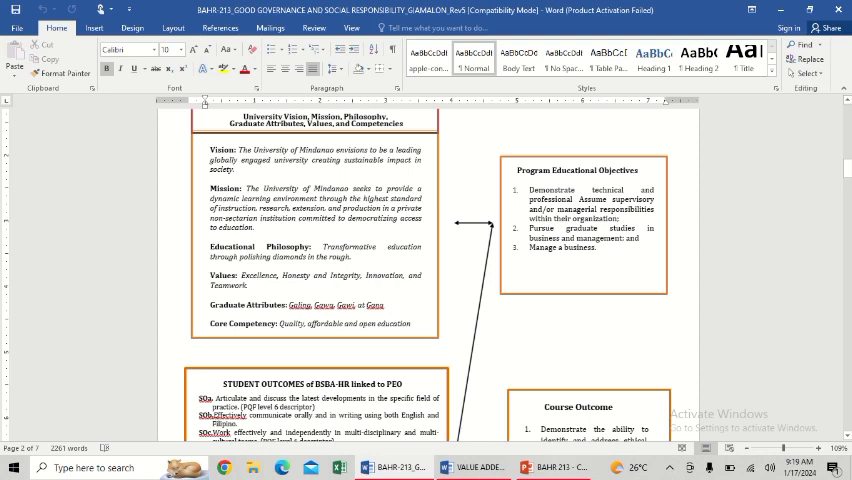
scroll("down", 3)
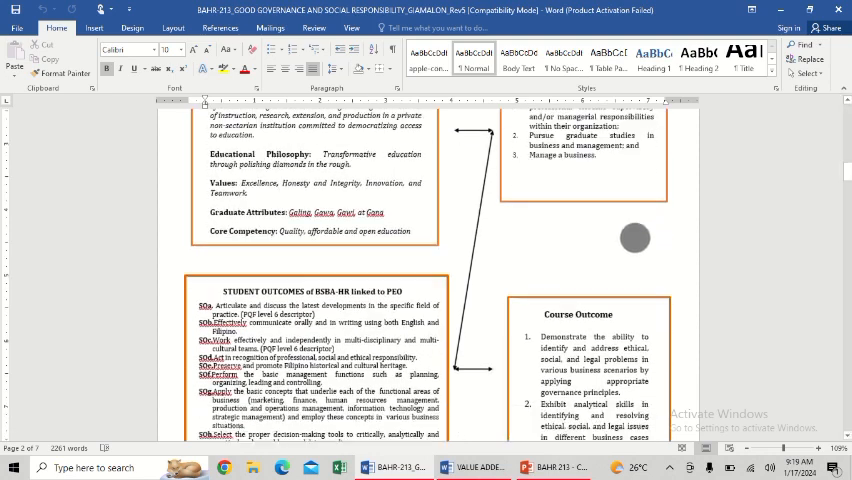
scroll("down", 3)
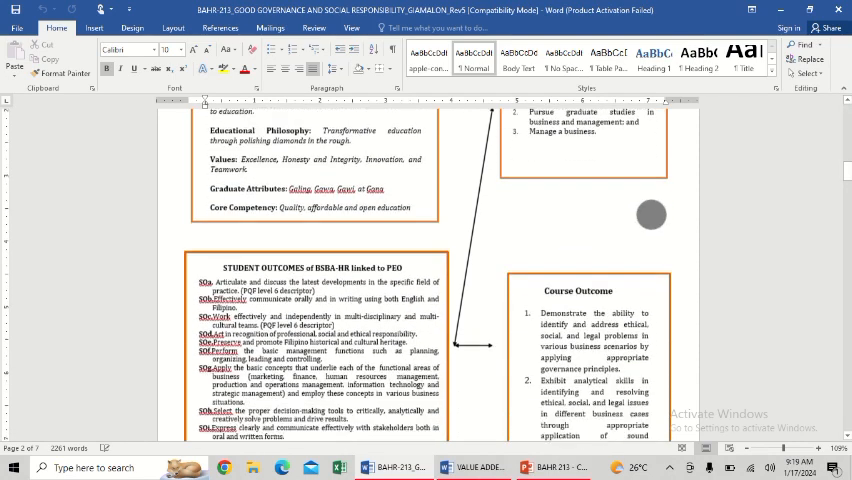
scroll("down", 3)
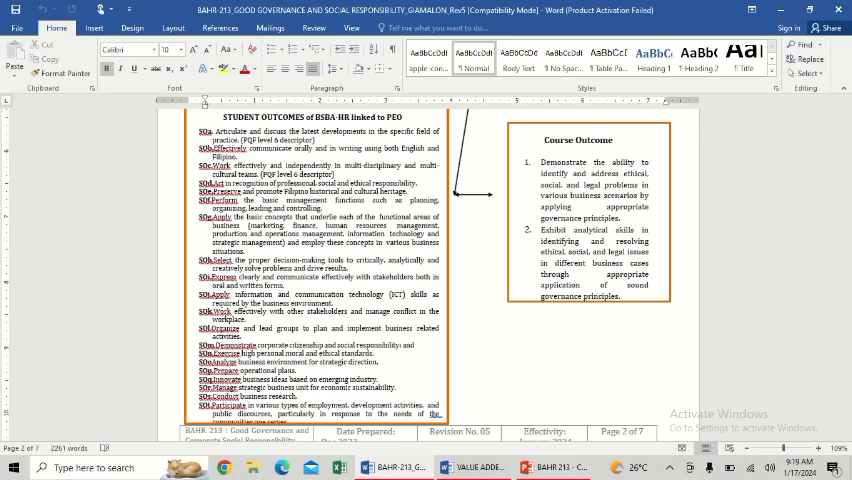
scroll("down", 3)
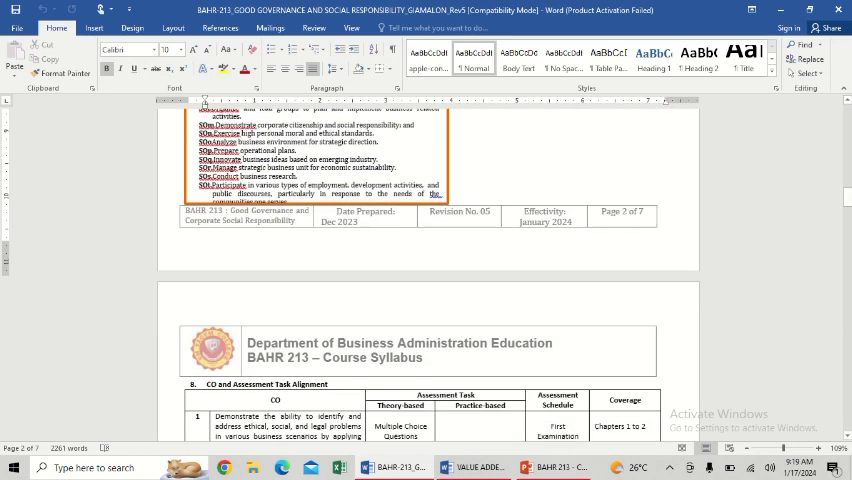
Review sections 9 and 10, the theory-based exam and case study tasks, then return to section 8.
scroll("down", 3)
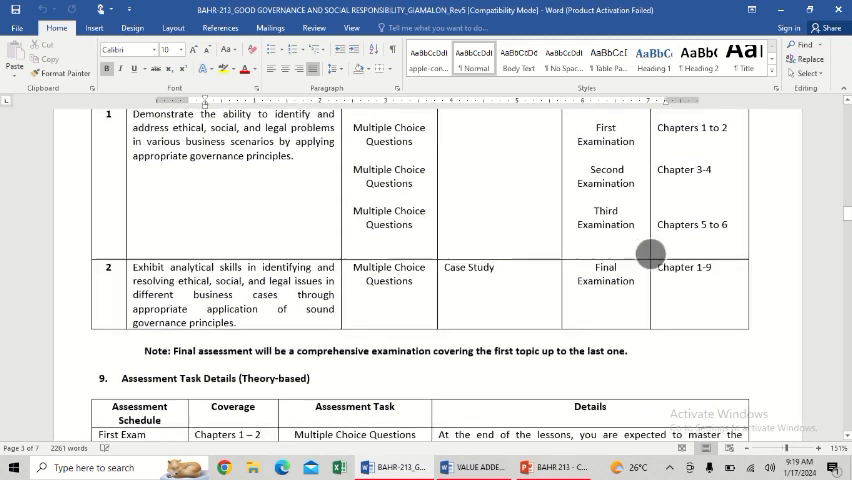
scroll("up", 3)
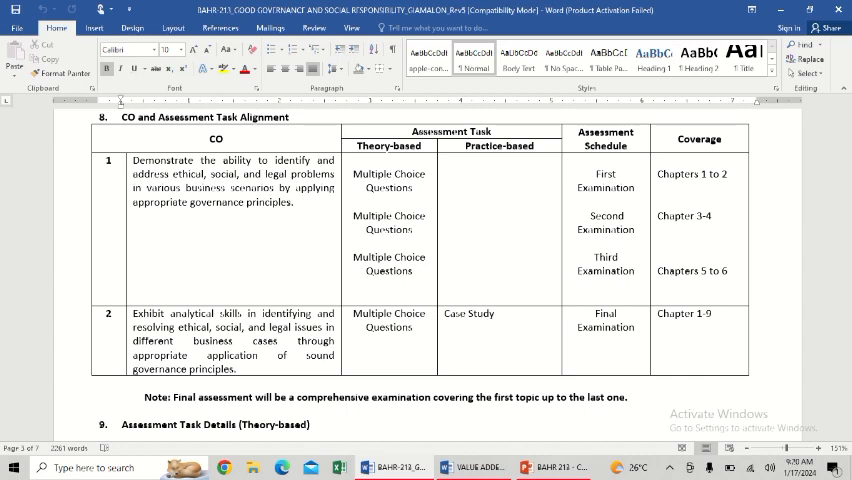
scroll("down", 3)
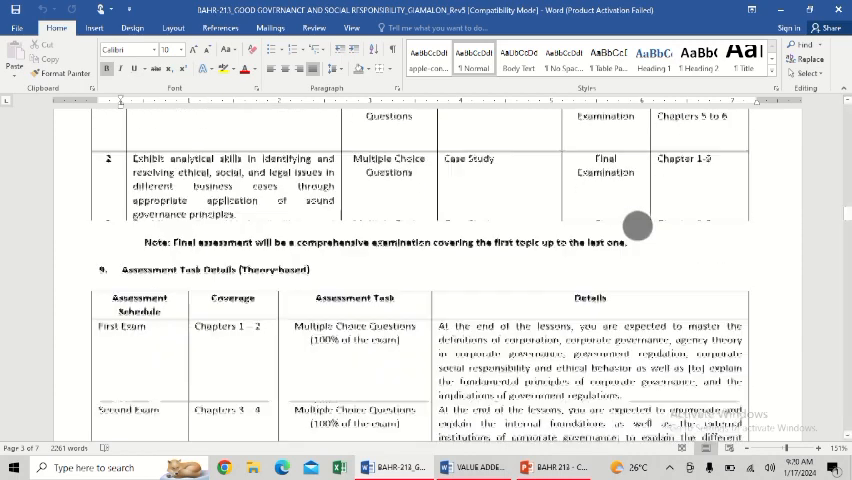
scroll("down", 3)
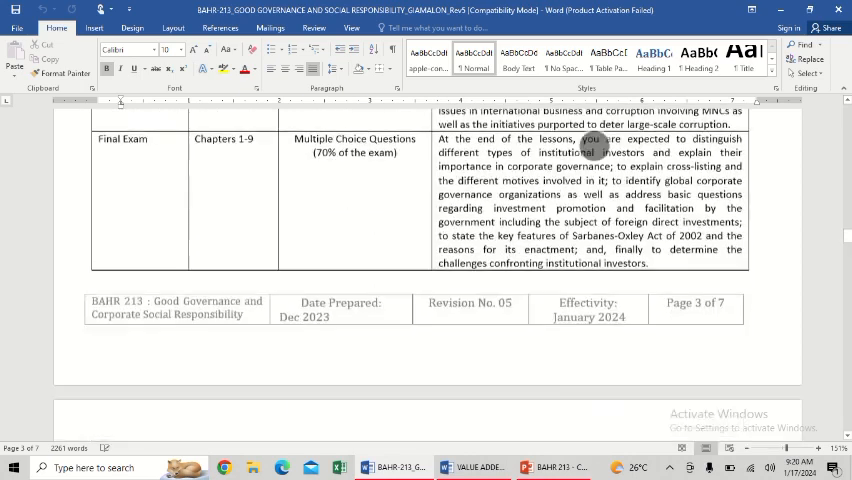
scroll("up", 3)
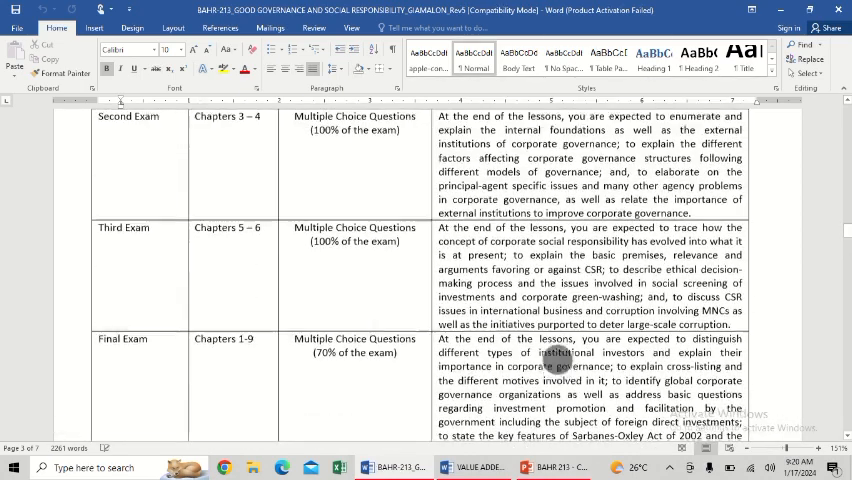
scroll("down", 3)
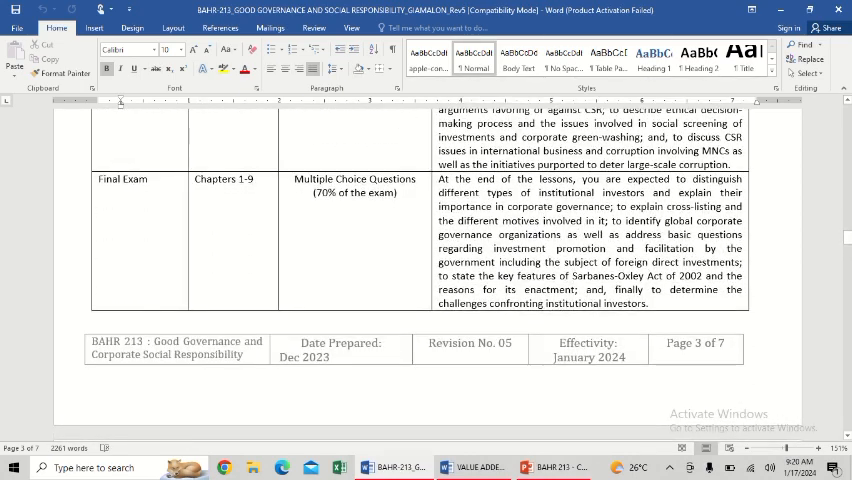
scroll("down", 3)
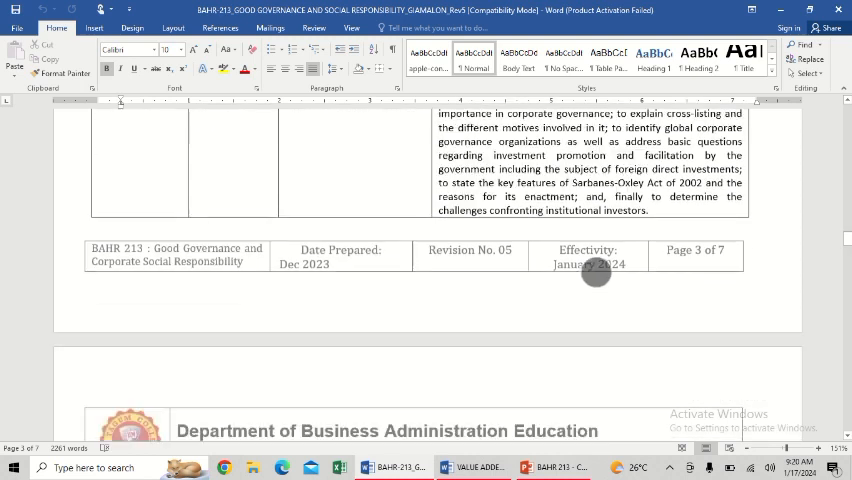
scroll("down", 3)
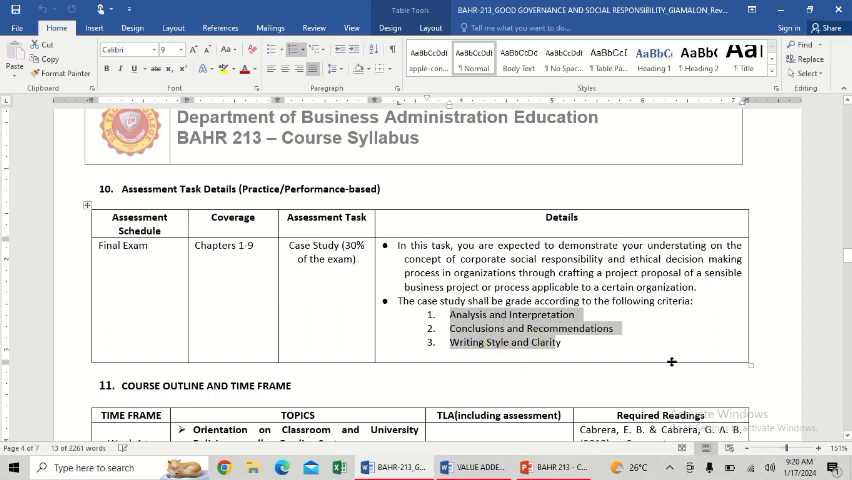
scroll("down", 3)
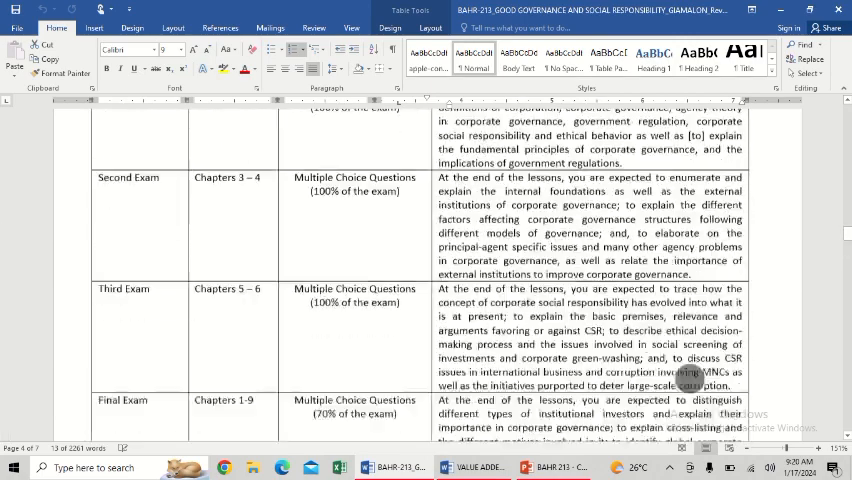
scroll("up", 3)
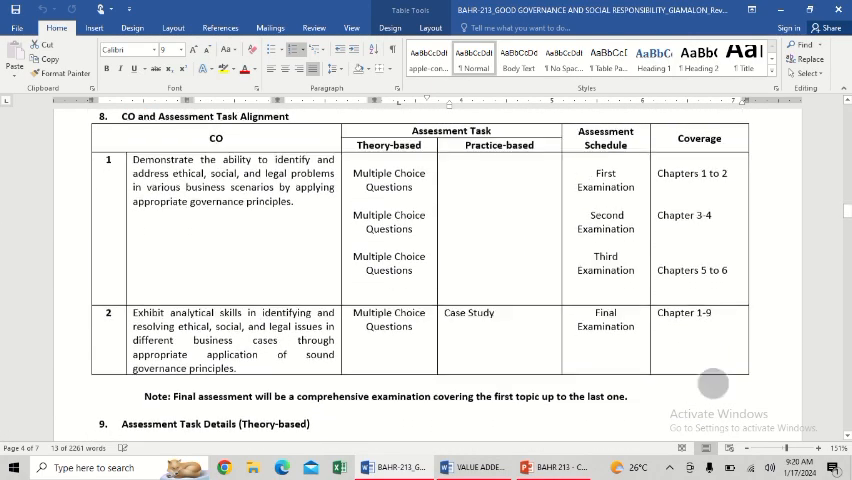
scroll("down", 3)
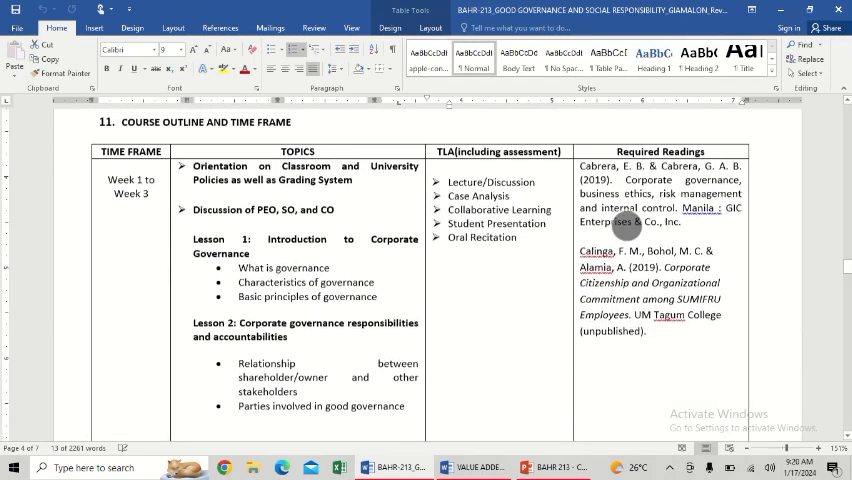
Scroll into section 11, the course outline and time frame, toward the Second Examination row.
scroll("down", 3)
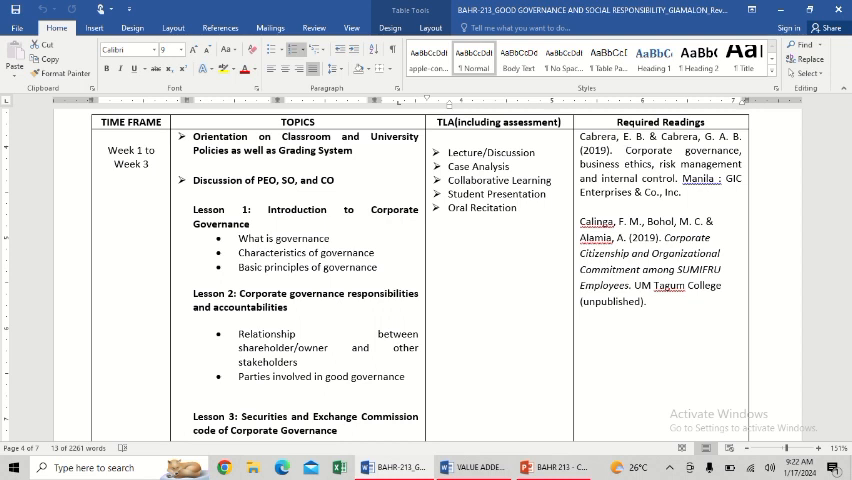
mouse_move(545, 128)
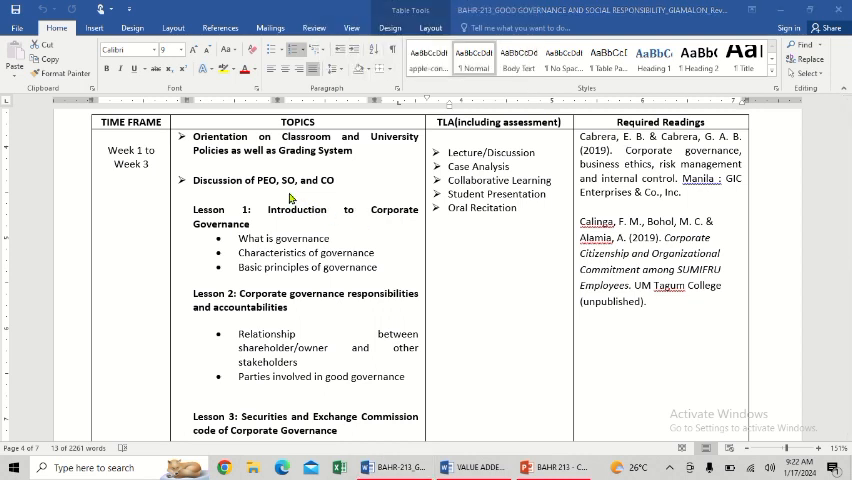
mouse_move(270, 211)
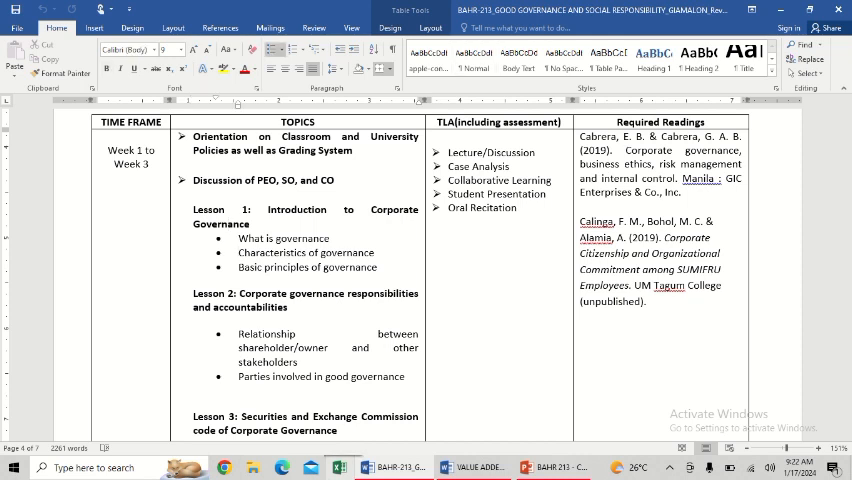
mouse_move(831, 241)
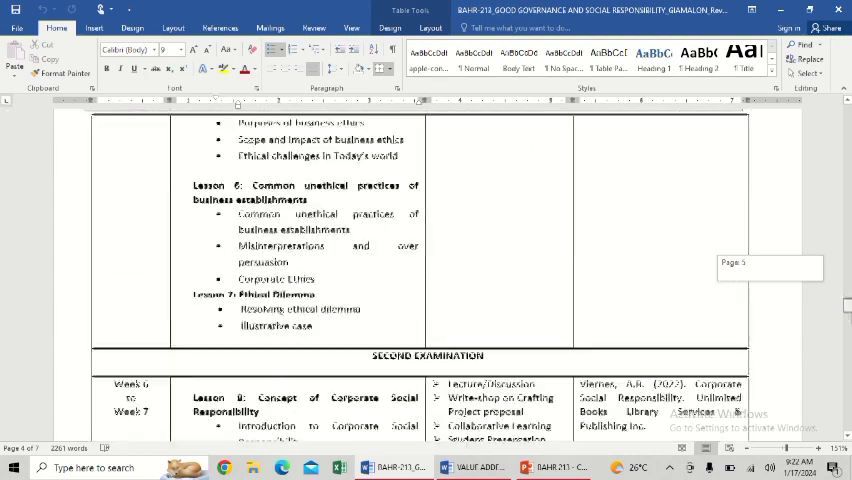
Scroll down to the assessment and feedback plan, then back to the Week 1–3 outline row.
scroll("down", 3)
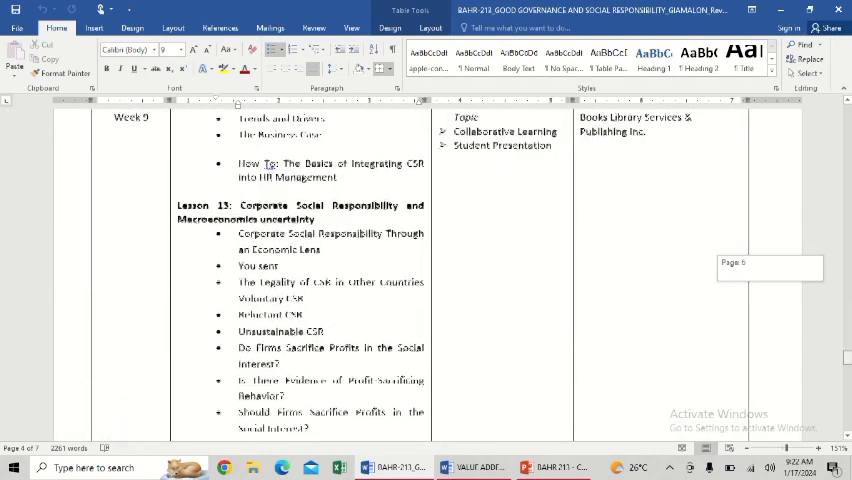
scroll("down", 3)
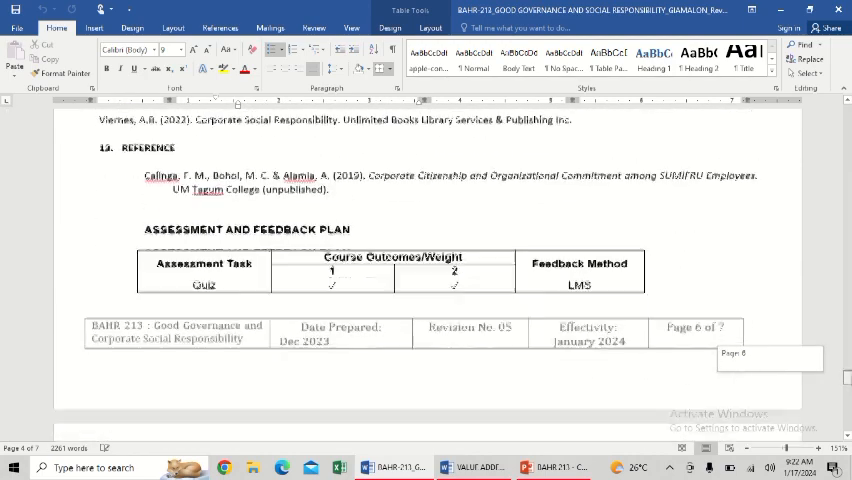
scroll("up", 3)
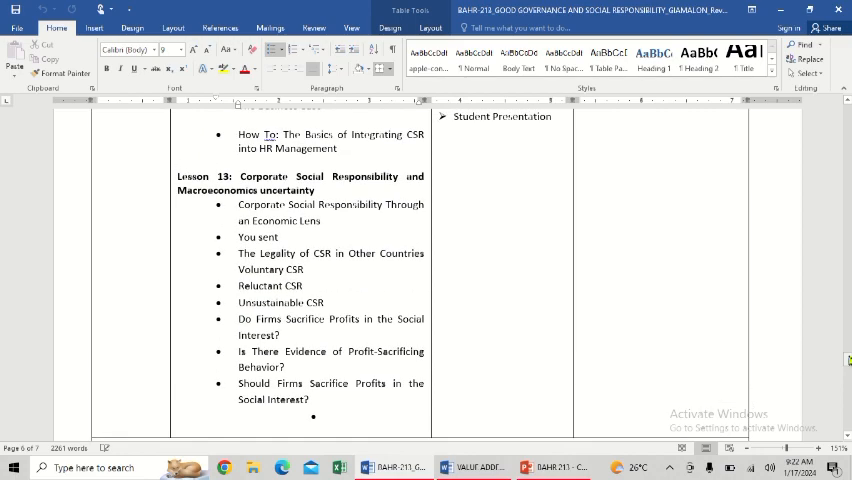
scroll("up", 3)
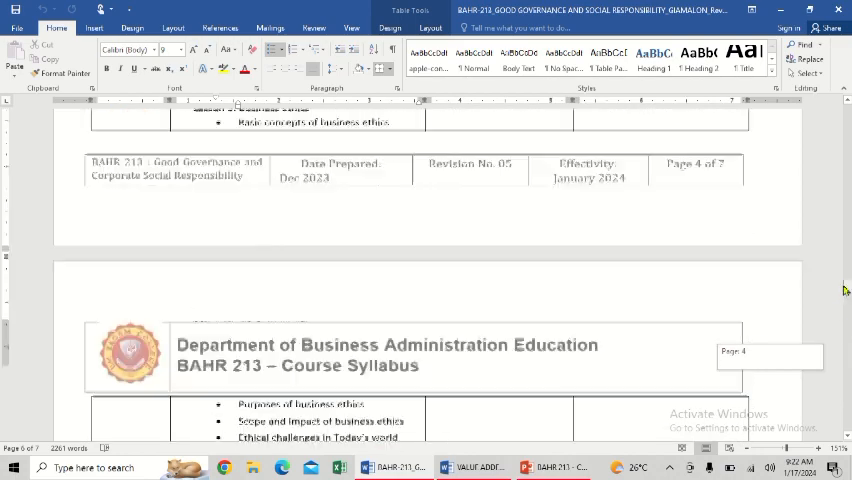
scroll("up", 3)
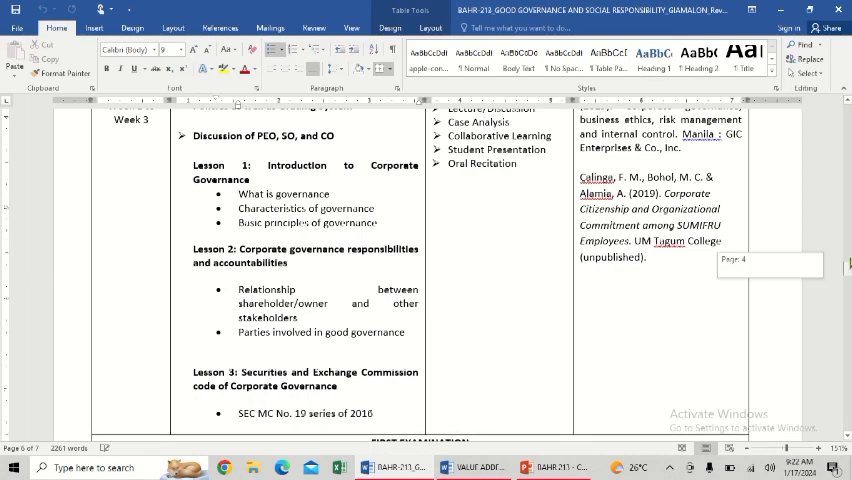
scroll("up", 3)
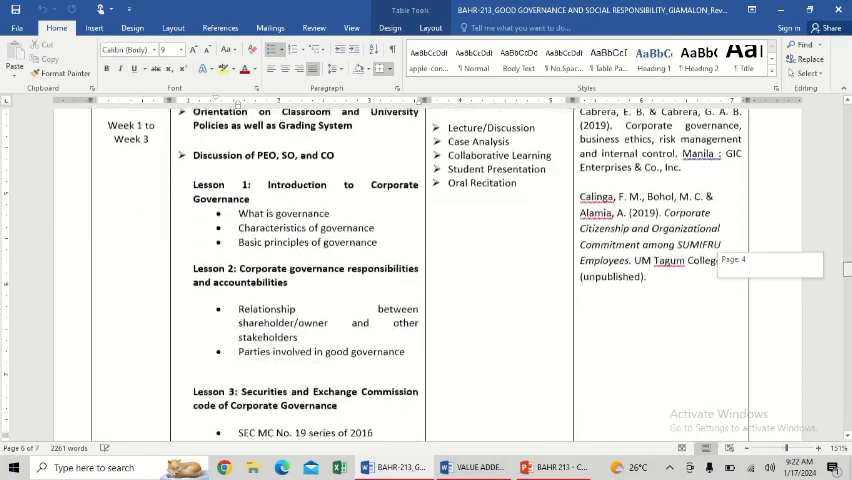
scroll("down", 3)
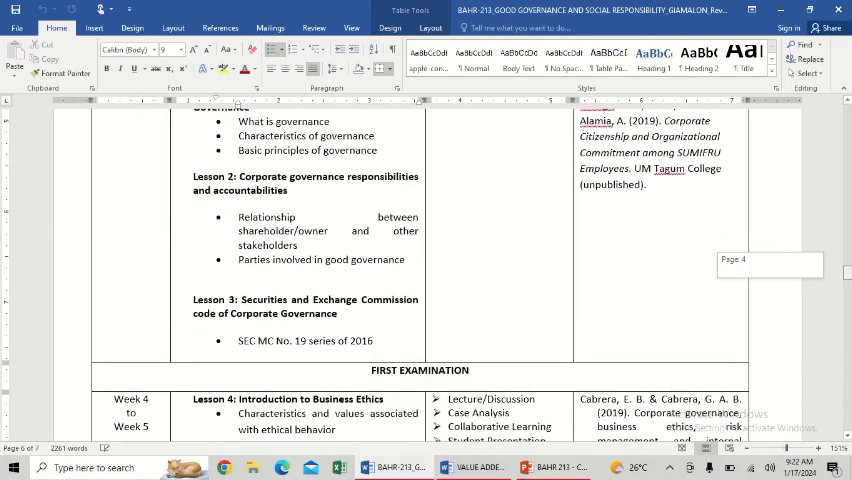
scroll("up", 3)
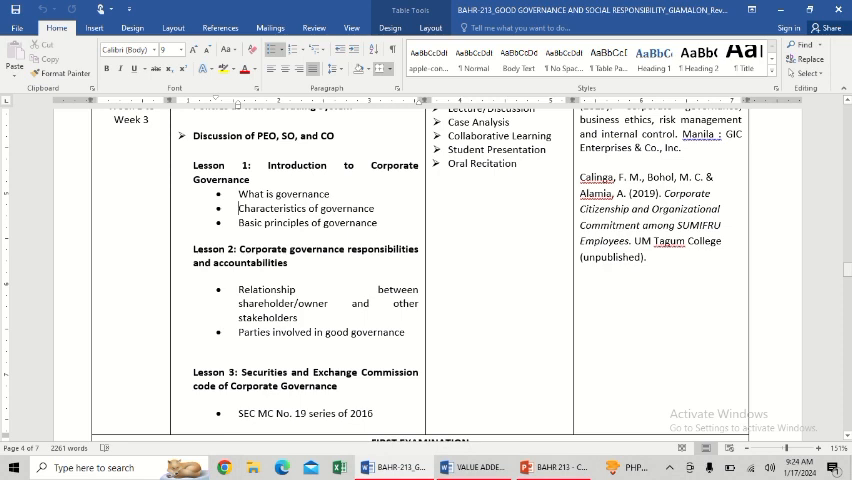
Scroll the outline table from the Week 1 lessons down to Lesson 13 and the Final Examination row.
scroll("down", 3)
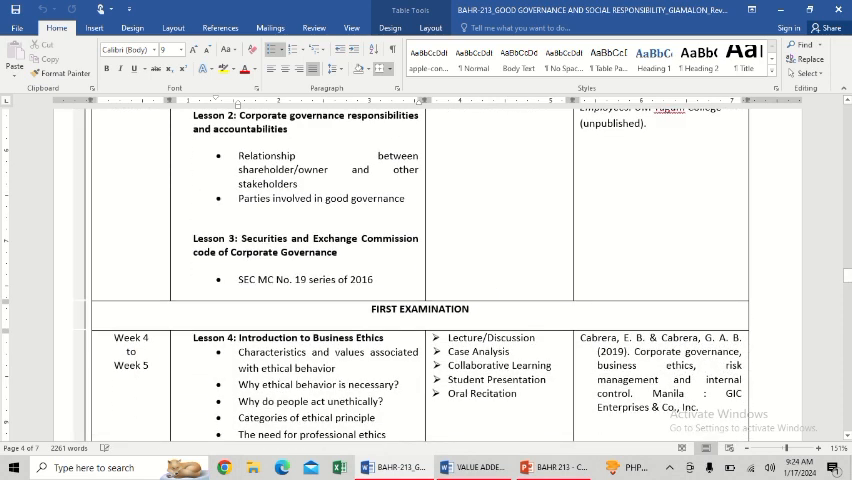
scroll("up", 3)
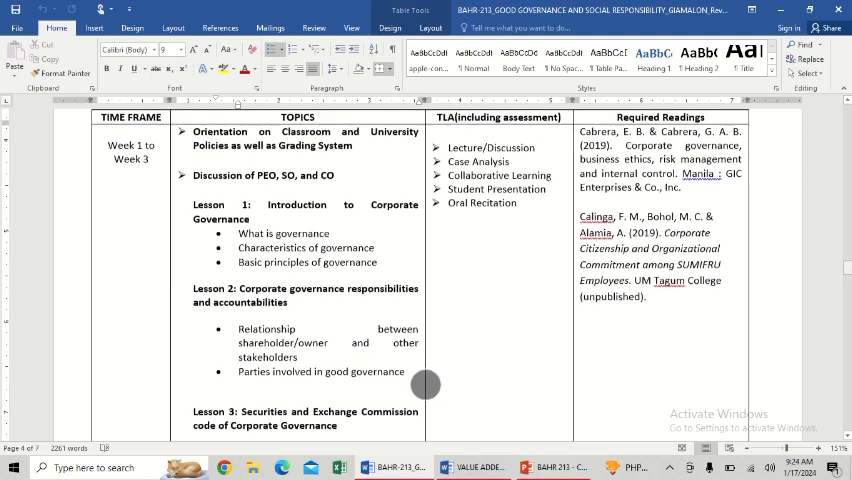
scroll("down", 3)
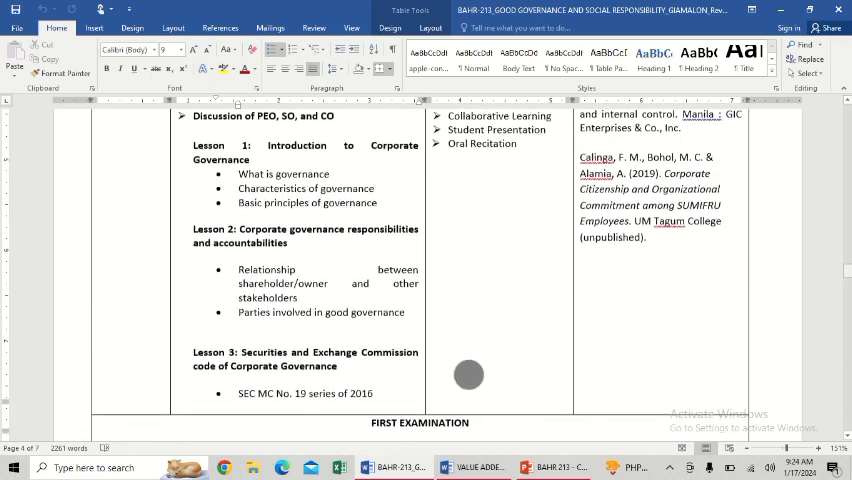
scroll("up", 3)
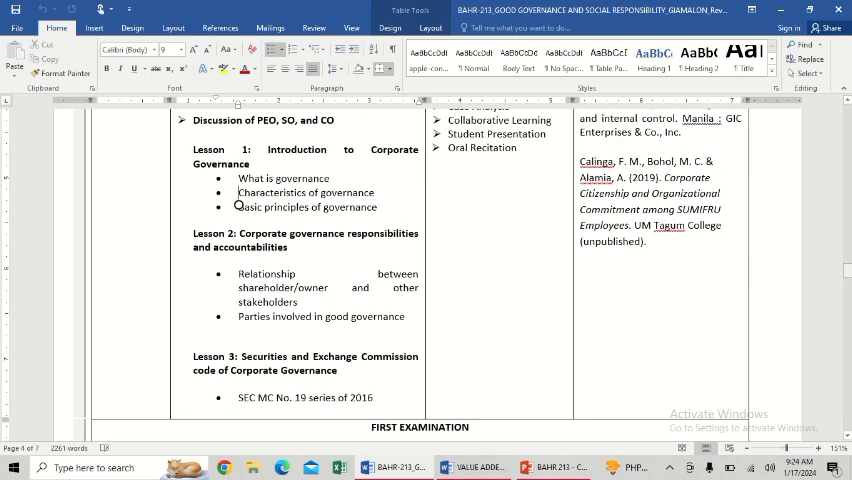
scroll("down", 3)
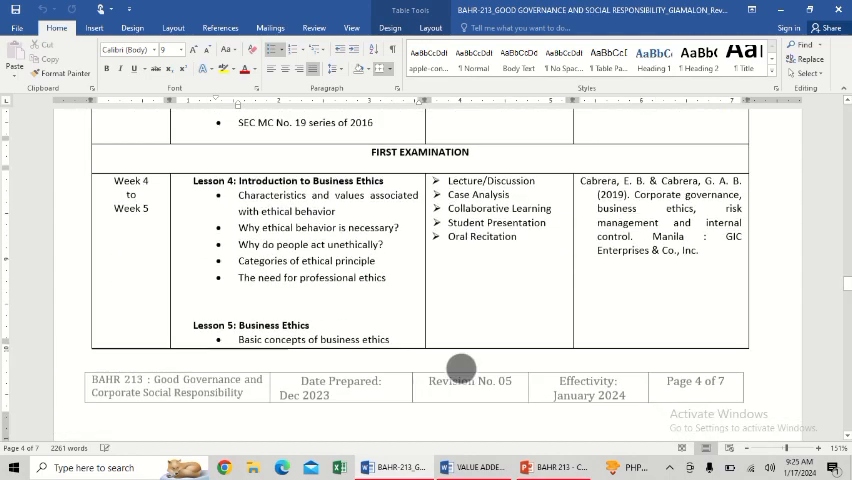
scroll("down", 3)
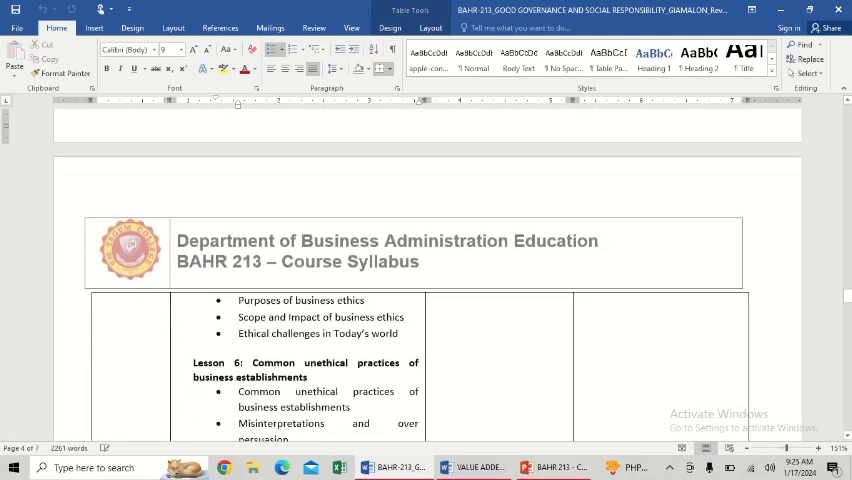
scroll("up", 3)
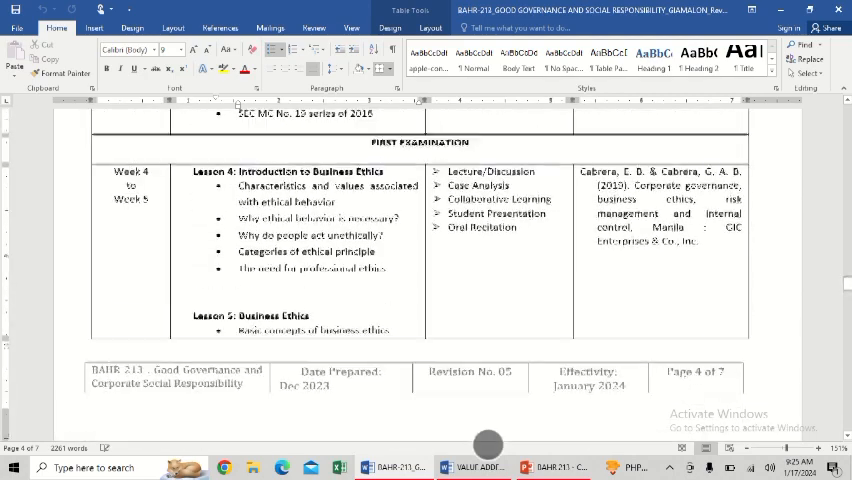
scroll("down", 3)
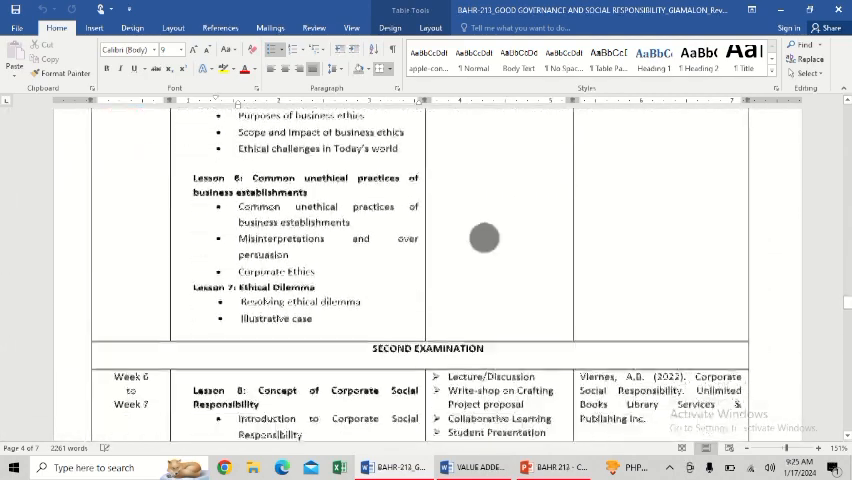
scroll("down", 3)
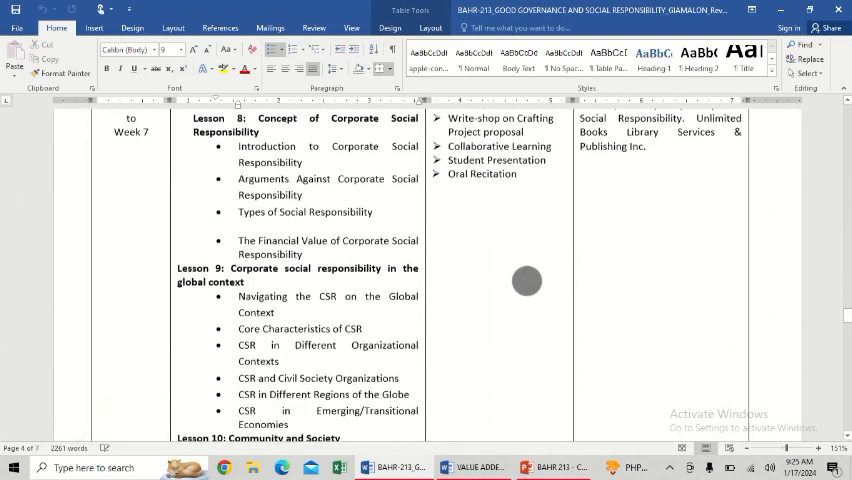
scroll("down", 3)
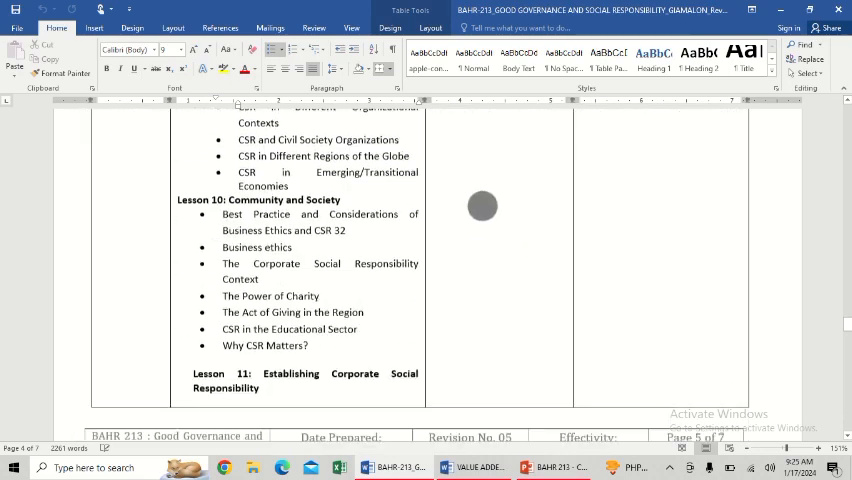
scroll("down", 3)
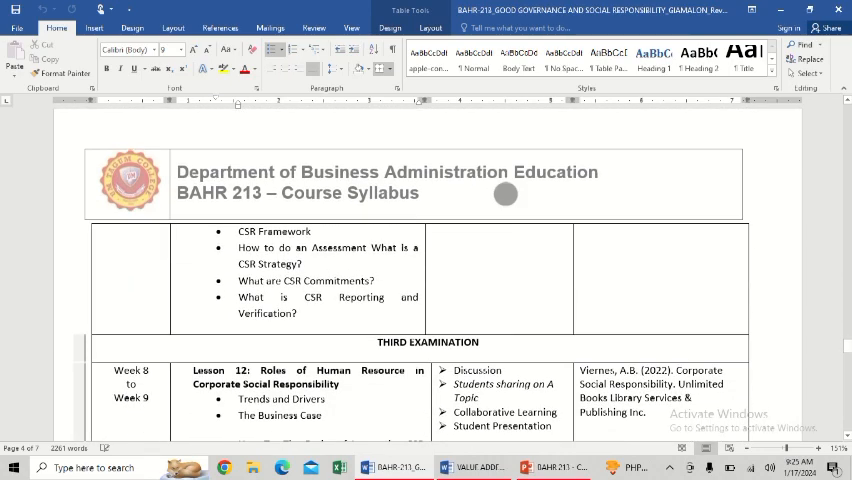
scroll("down", 3)
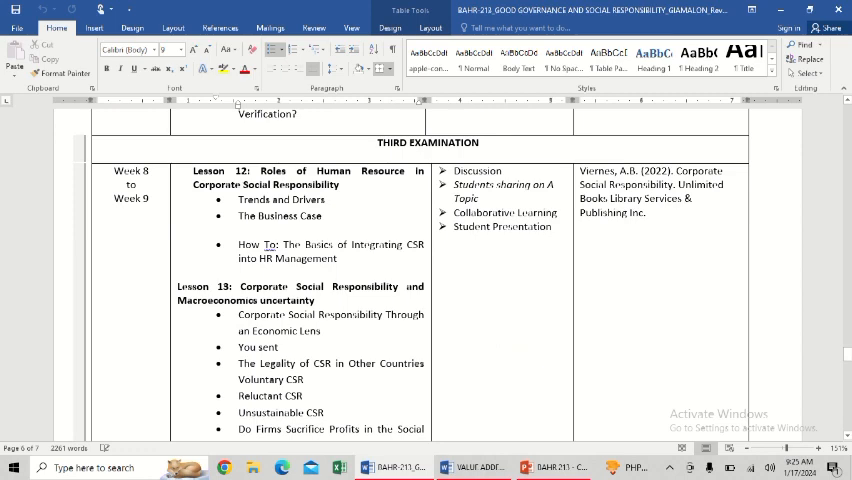
scroll("down", 3)
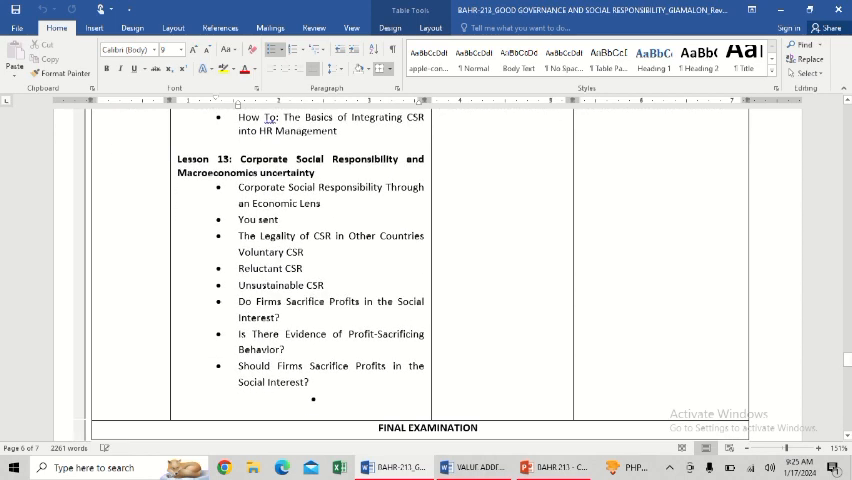
scroll("down", 3)
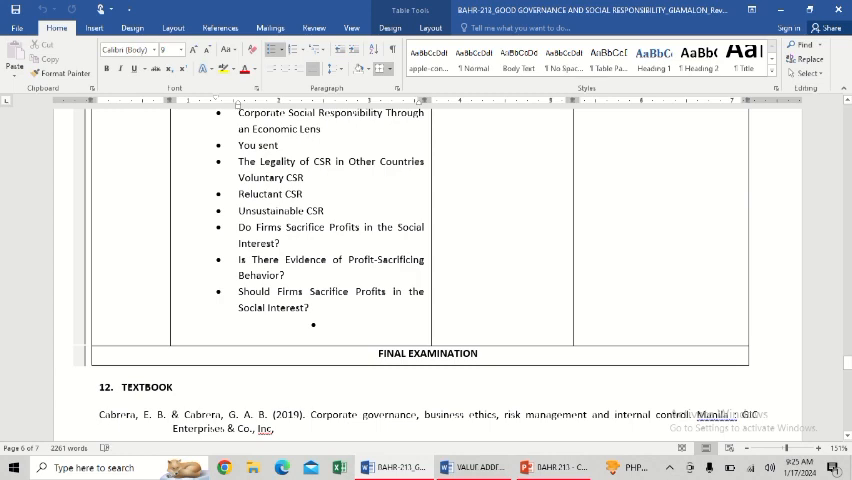
scroll("down", 3)
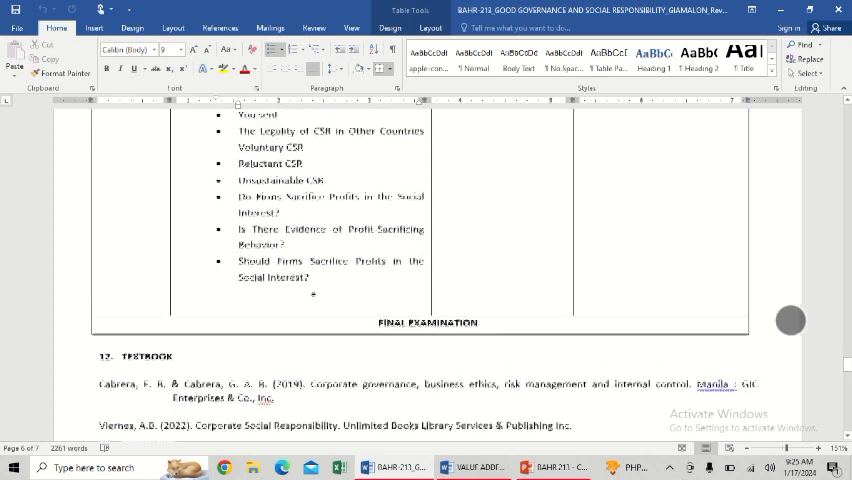
scroll("up", 3)
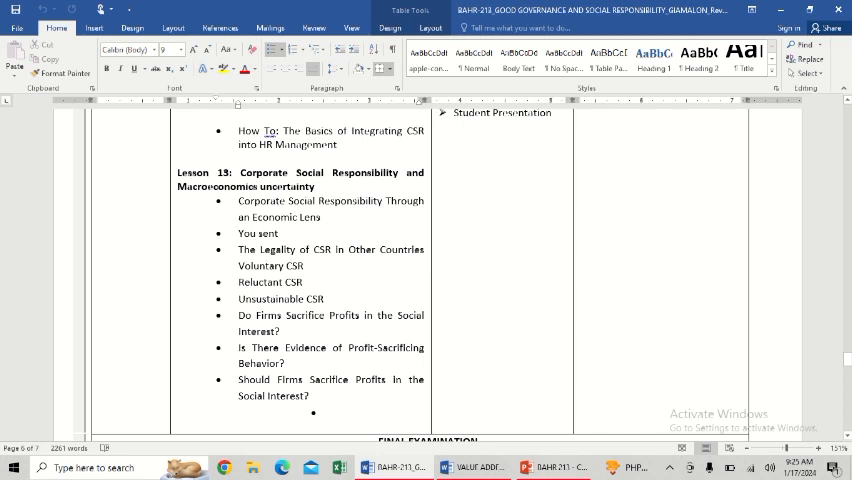
Scroll past the Final Examination row to the Textbook, Reference and Assessment and Feedback Plan sections.
scroll("down", 3)
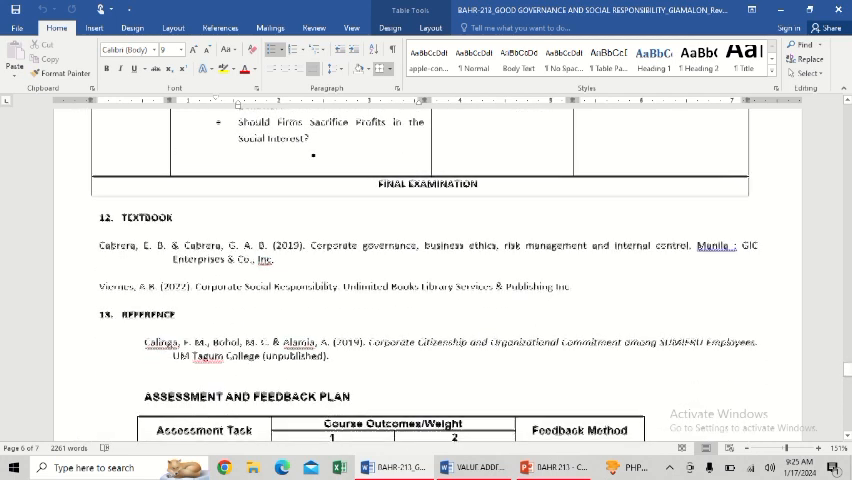
scroll("down", 3)
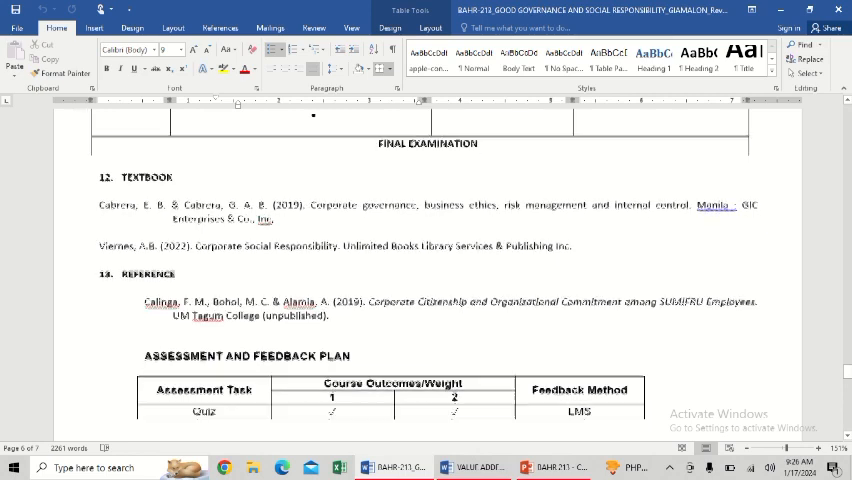
scroll("down", 3)
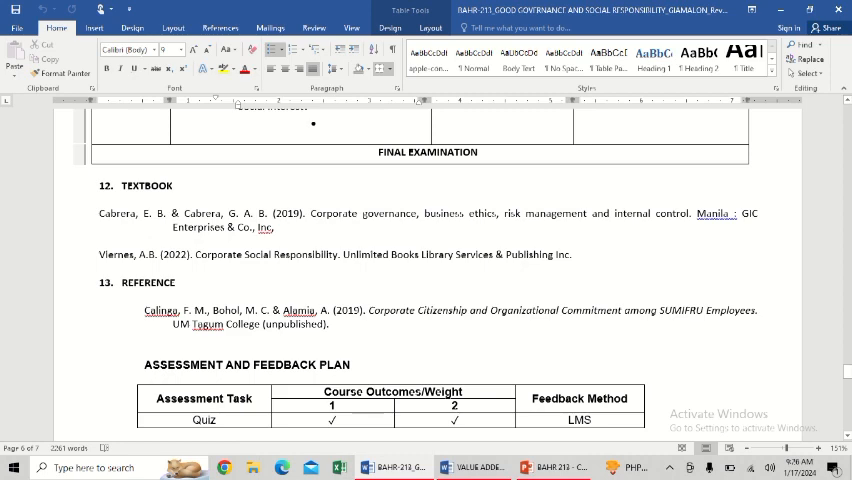
scroll("down", 3)
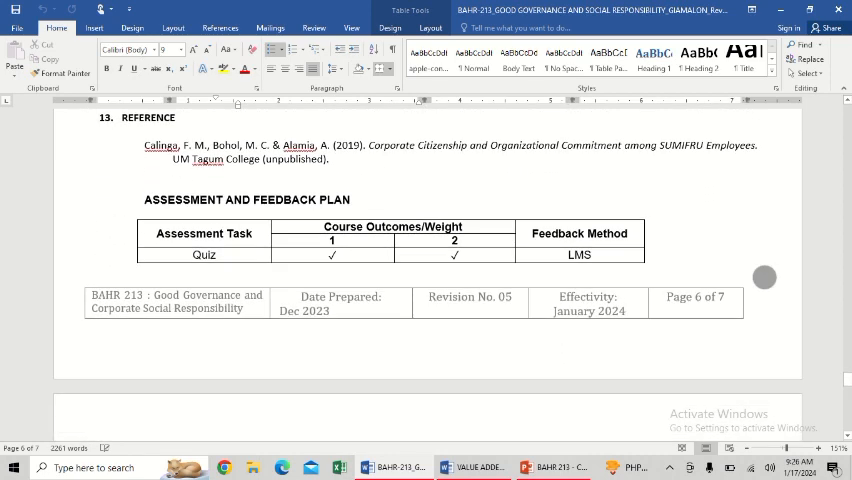
Scroll to page 7's Base-15 grading note and the Policies and Guidelines list.
scroll("down", 3)
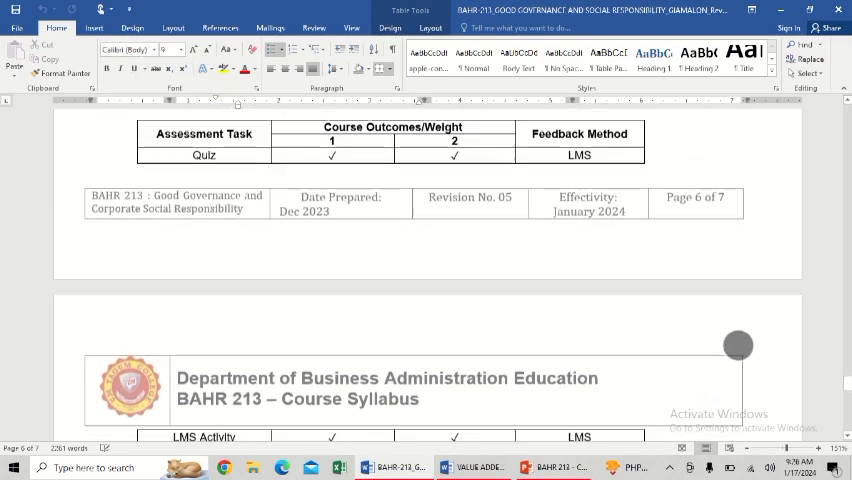
scroll("down", 3)
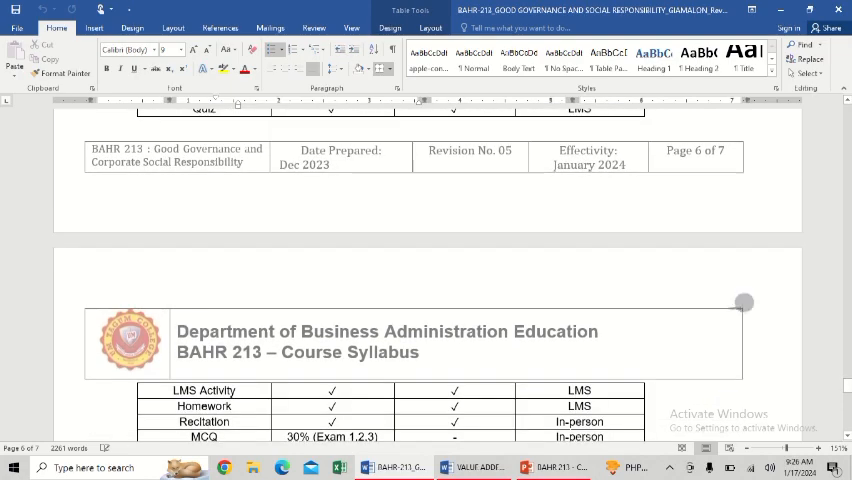
scroll("down", 3)
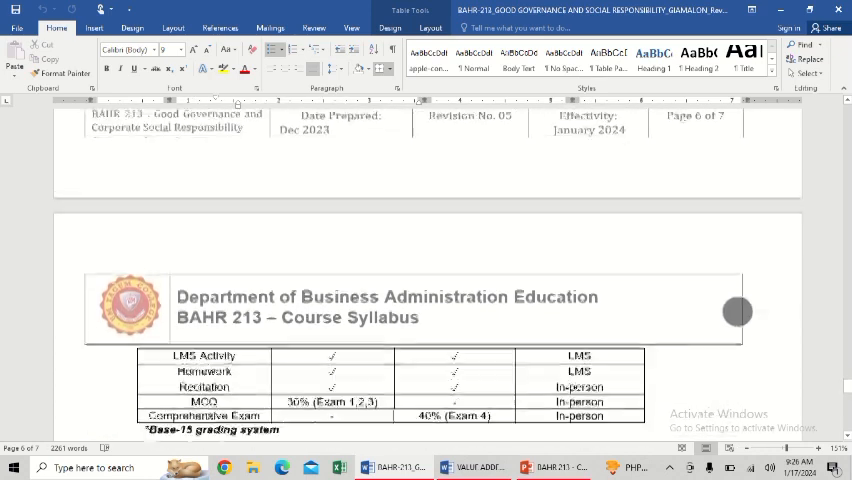
scroll("down", 3)
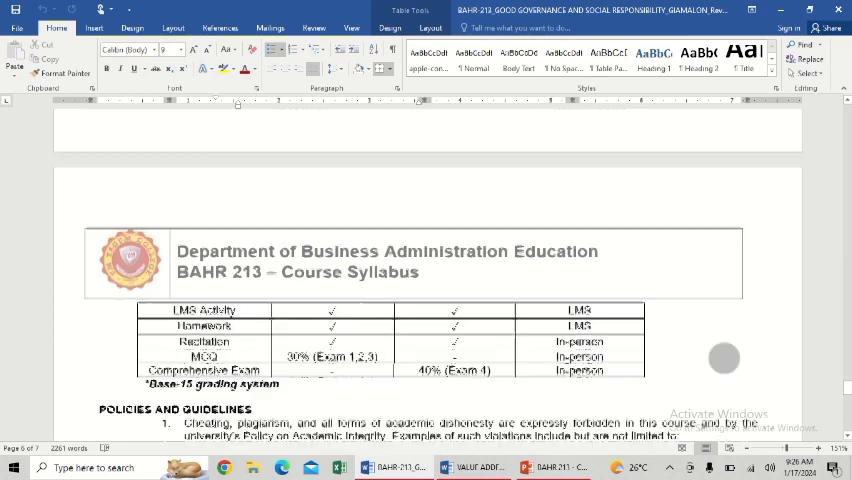
scroll("down", 3)
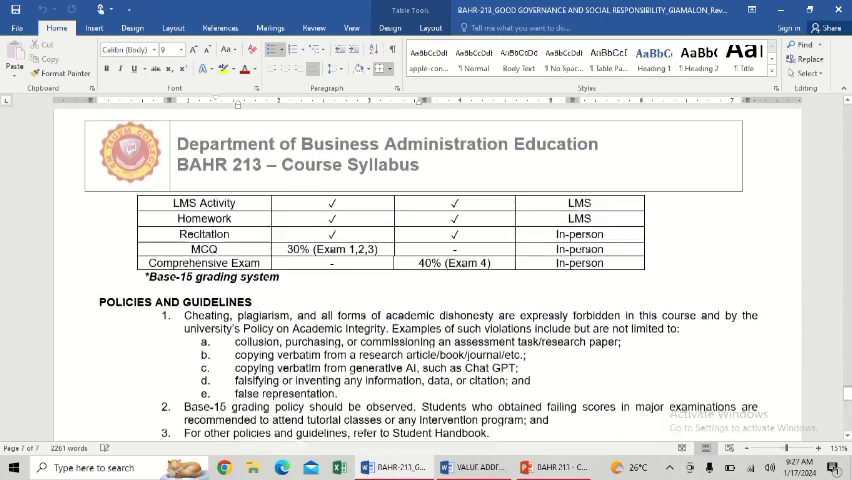
scroll("down", 3)
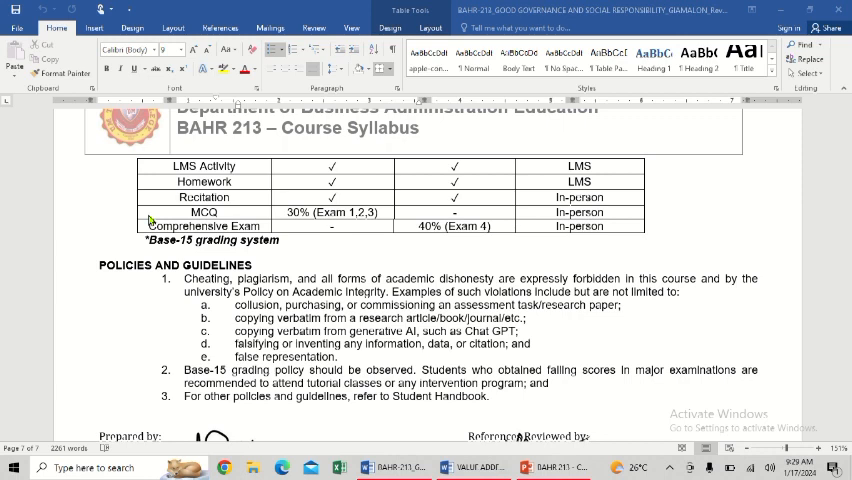
Scroll to the signatures, then back up to section 10's final exam case study task.
scroll("down", 3)
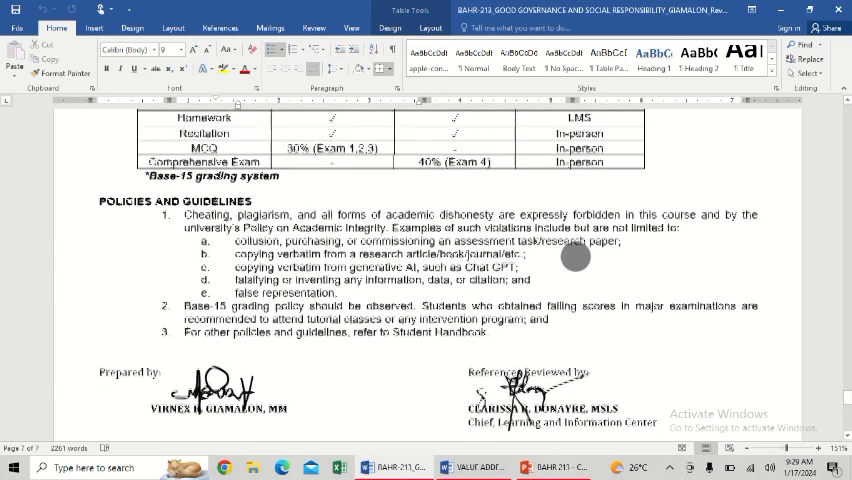
scroll("down", 3)
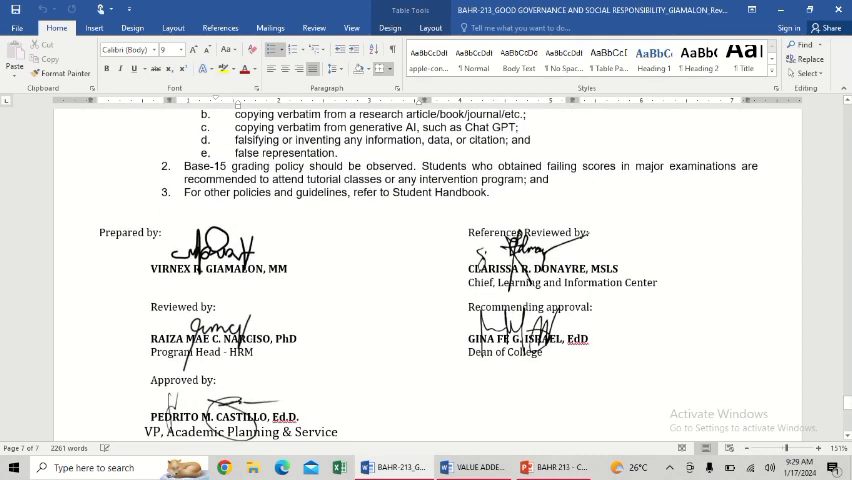
scroll("down", 3)
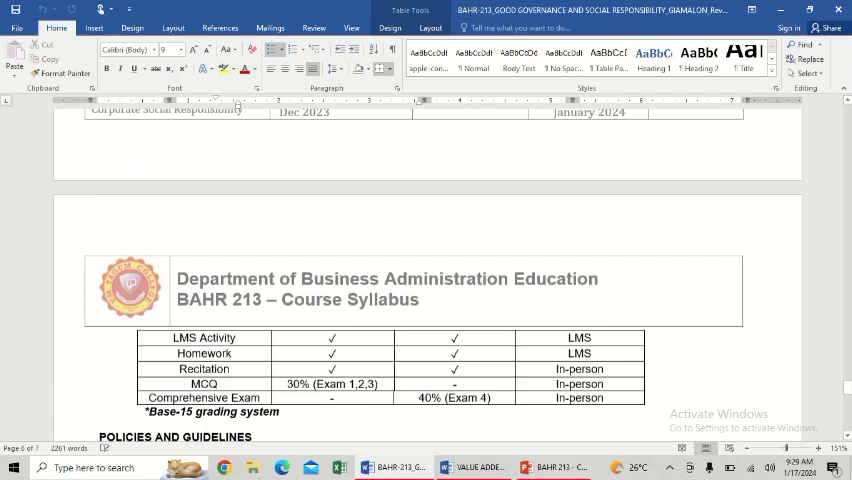
scroll("down", 3)
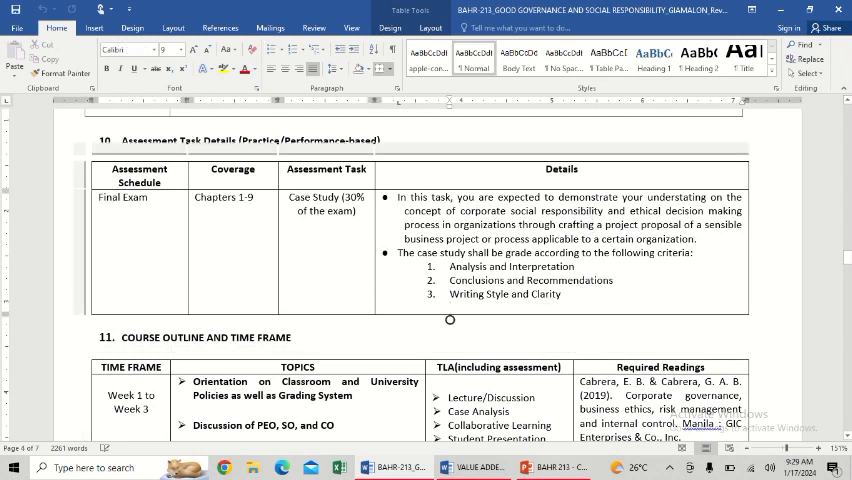
scroll("up", 3)
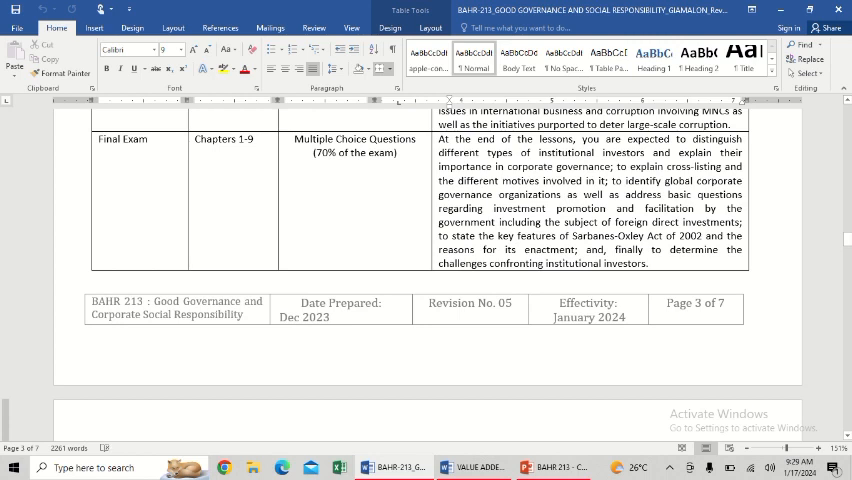
scroll("down", 3)
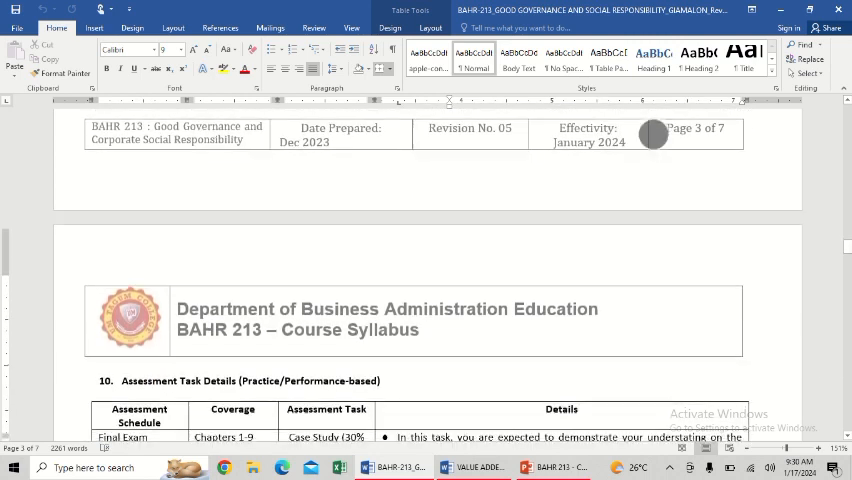
scroll("down", 3)
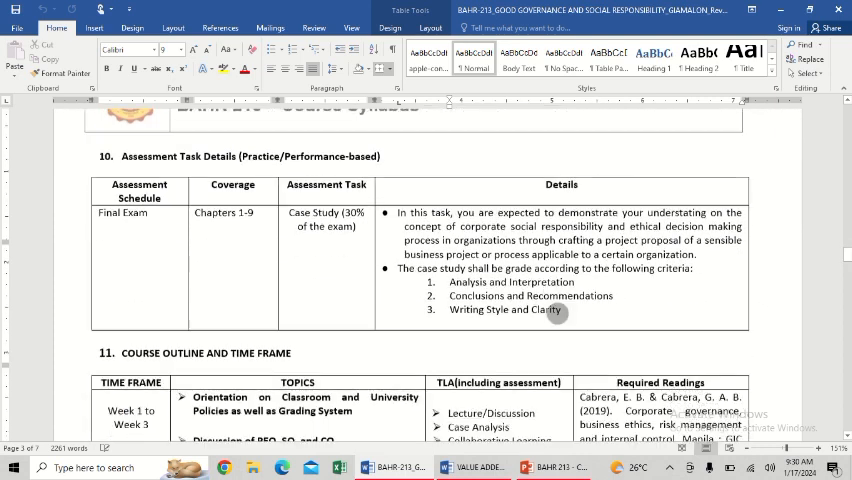
scroll("down", 3)
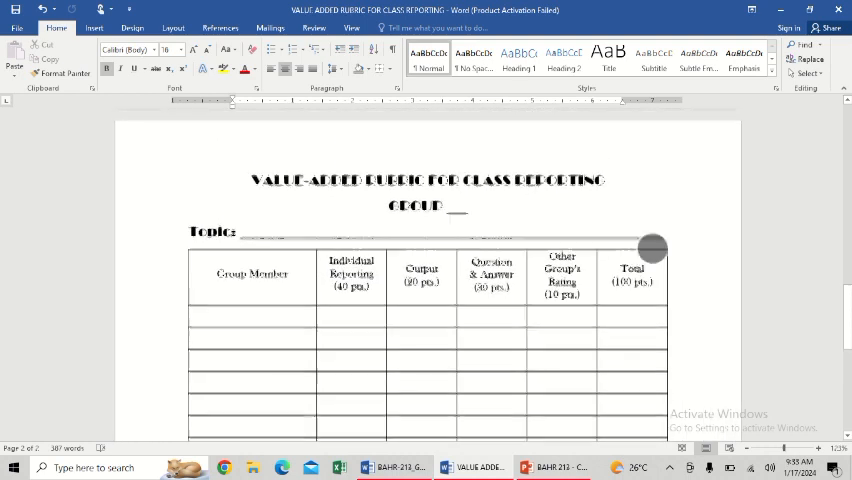
scroll("up", 3)
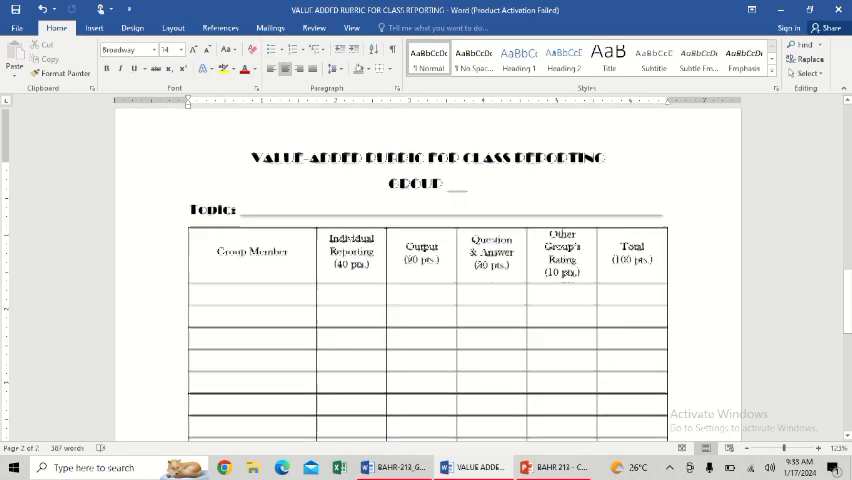
scroll("down", 3)
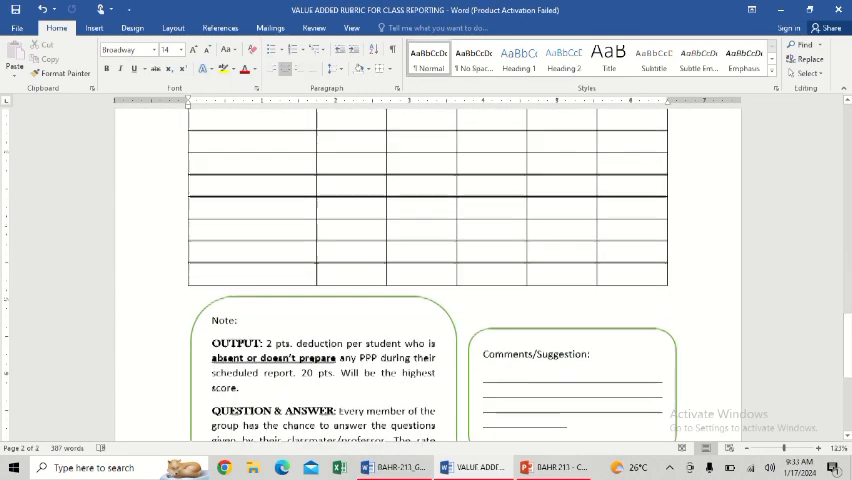
scroll("up", 3)
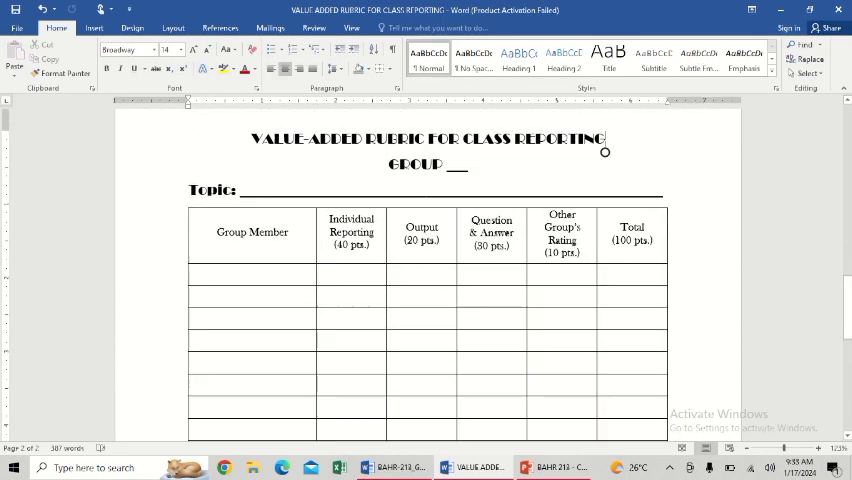
scroll("down", 3)
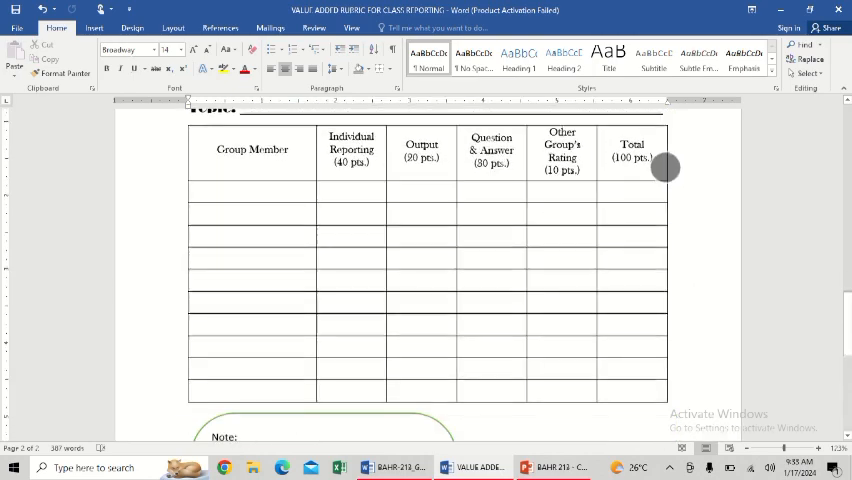
scroll("up", 3)
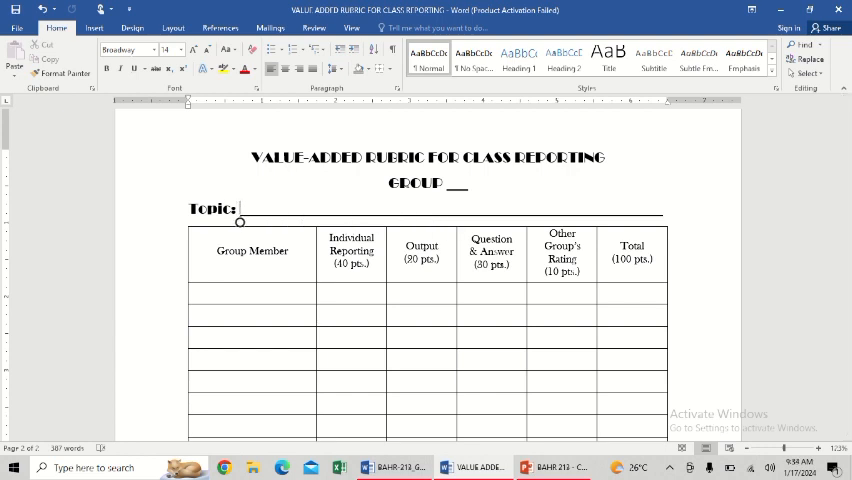
left_click(252, 300)
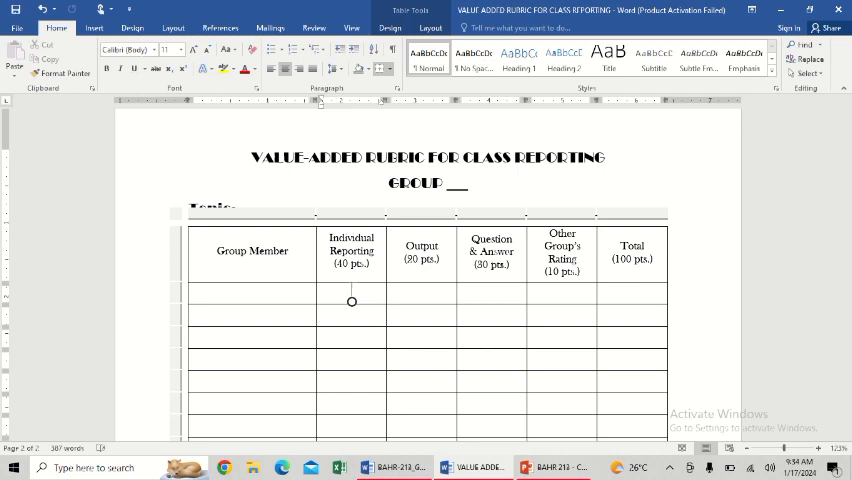
scroll("down", 3)
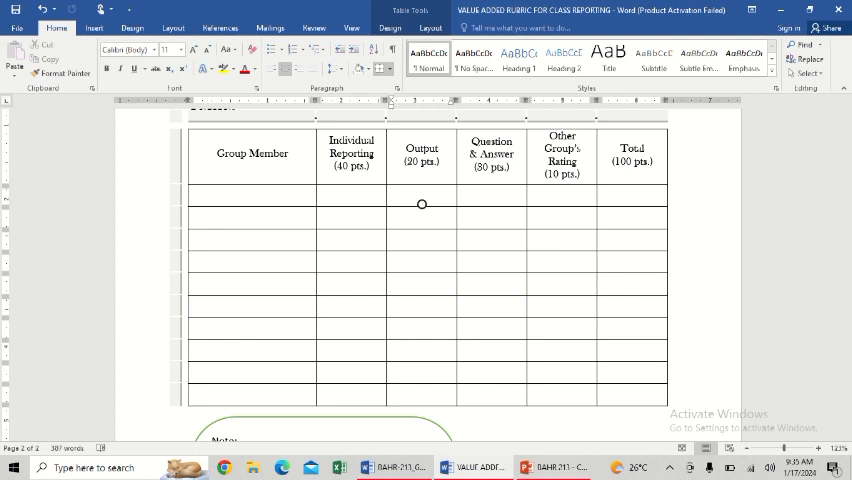
scroll("down", 3)
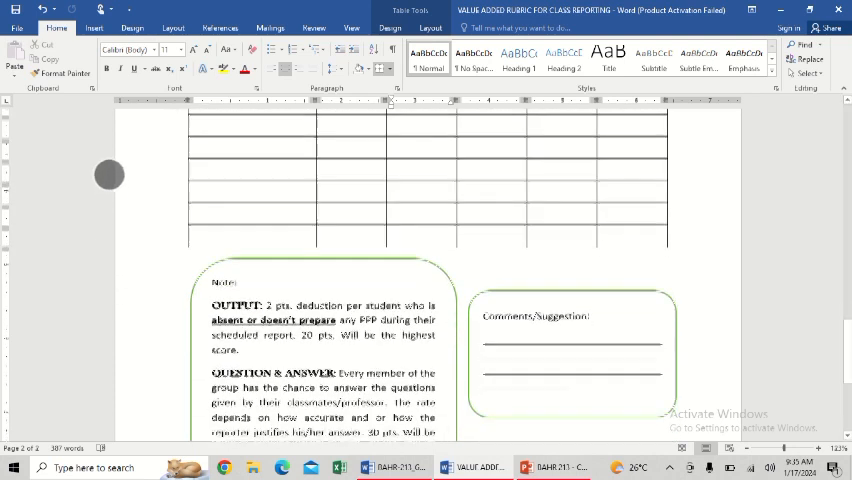
scroll("down", 3)
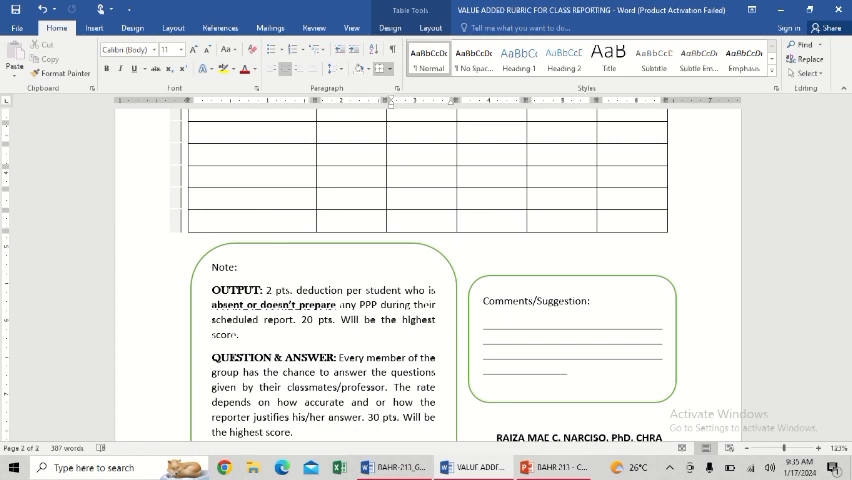
scroll("up", 3)
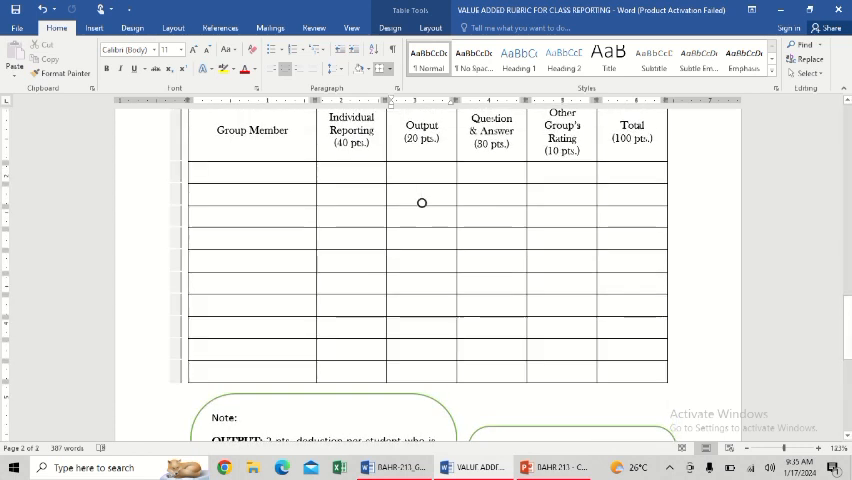
scroll("up", 3)
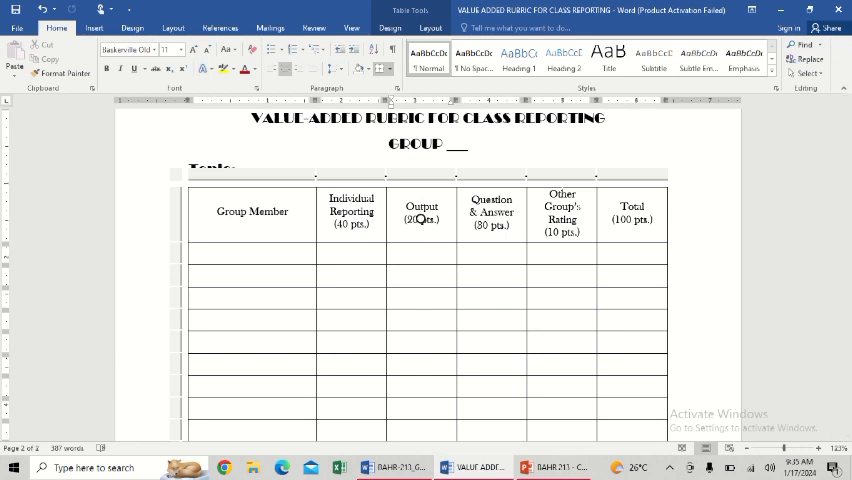
mouse_move(420, 231)
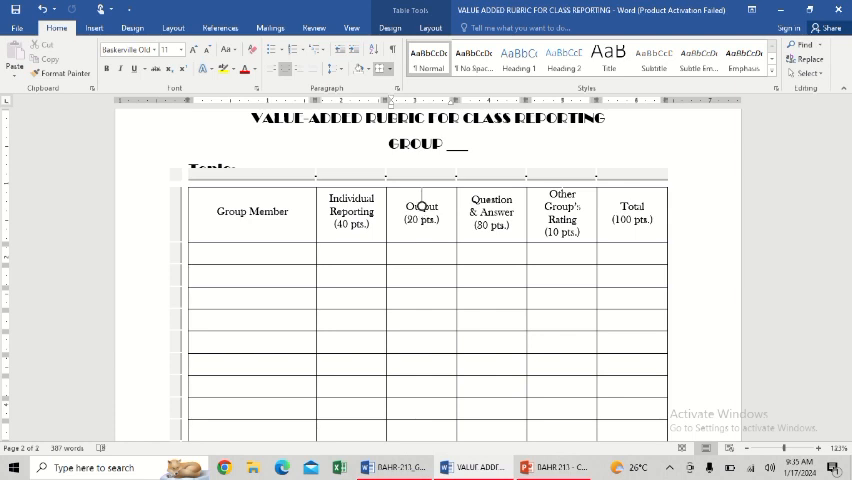
scroll("up", 3)
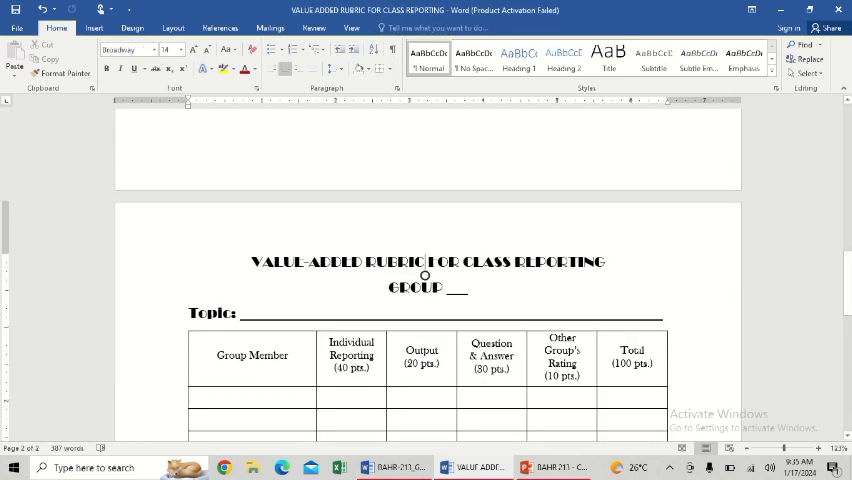
scroll("down", 3)
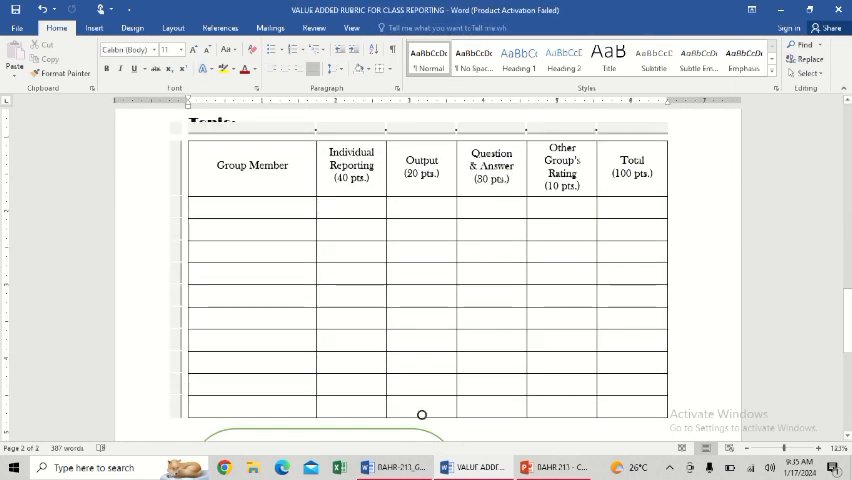
left_click(421, 237)
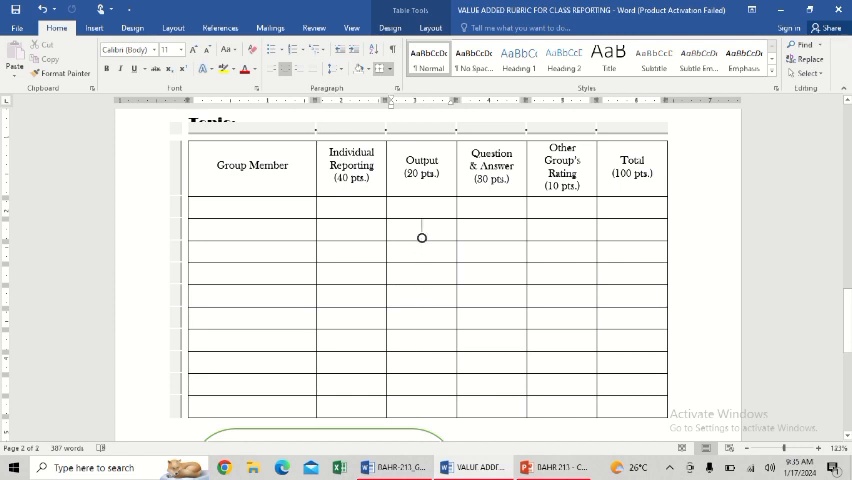
mouse_move(421, 215)
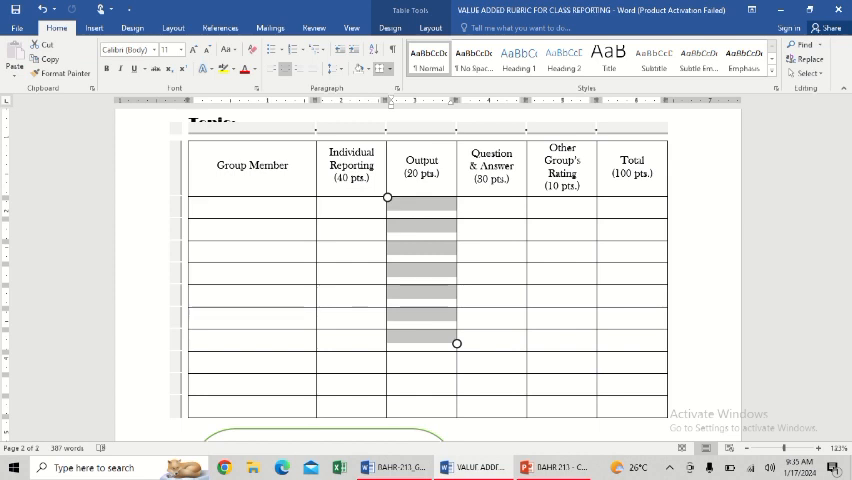
left_click_drag(457, 343, 597, 343)
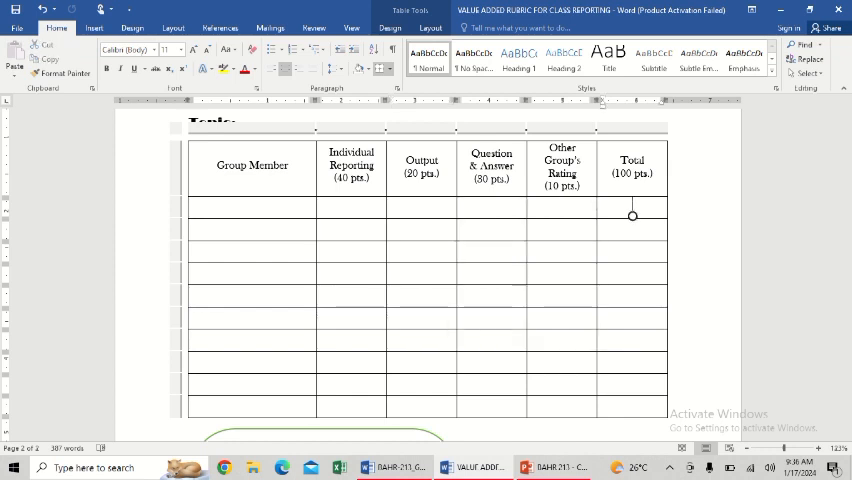
mouse_move(491, 215)
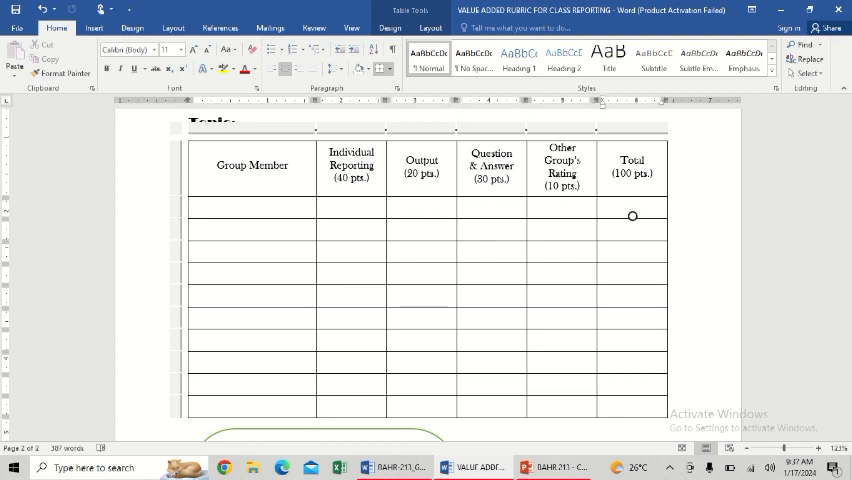
mouse_move(562, 216)
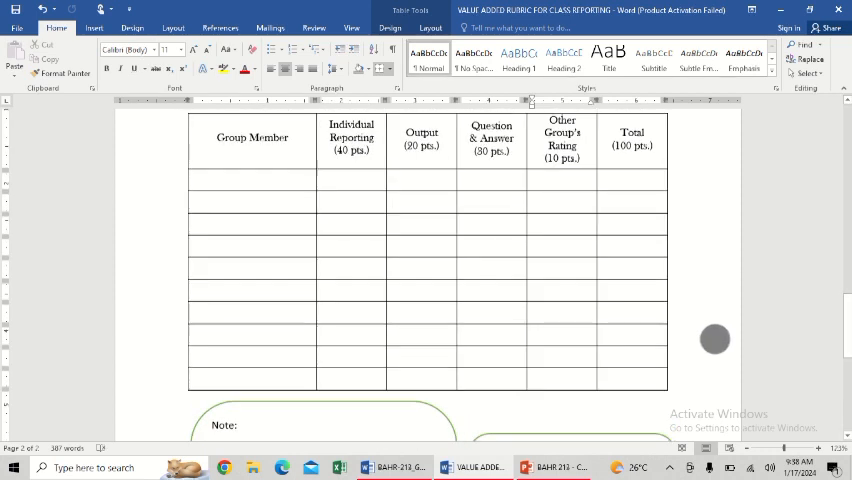
scroll("down", 3)
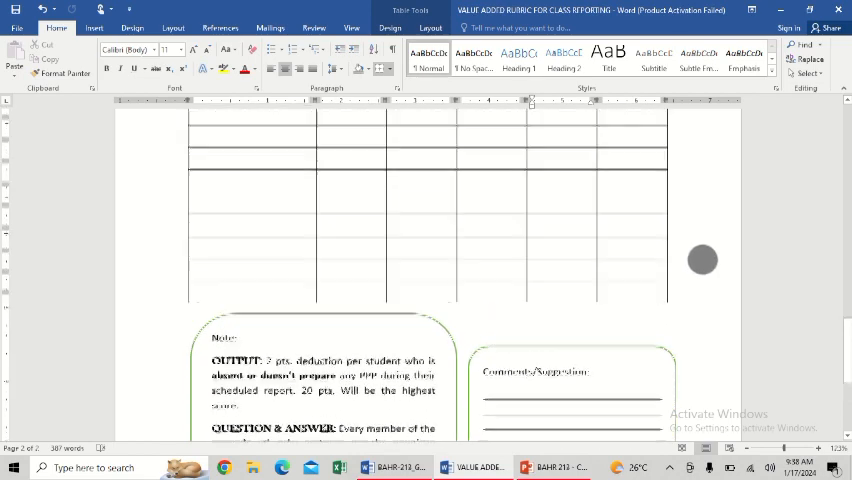
scroll("up", 3)
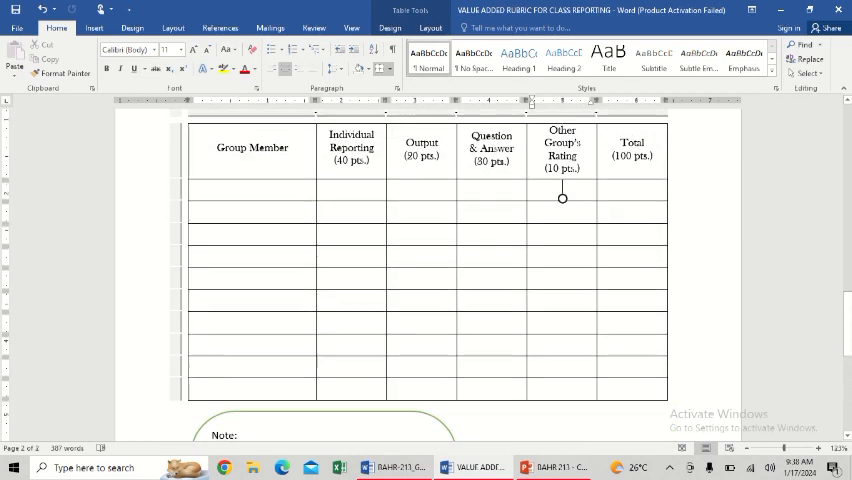
scroll("down", 3)
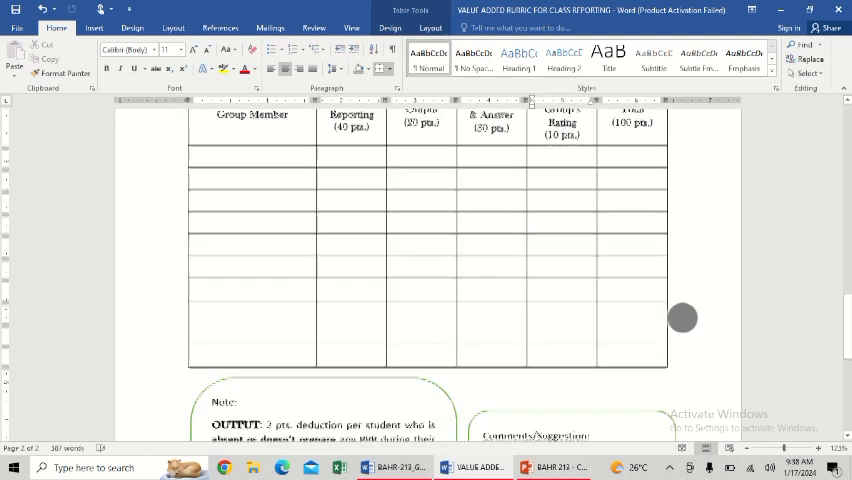
scroll("up", 3)
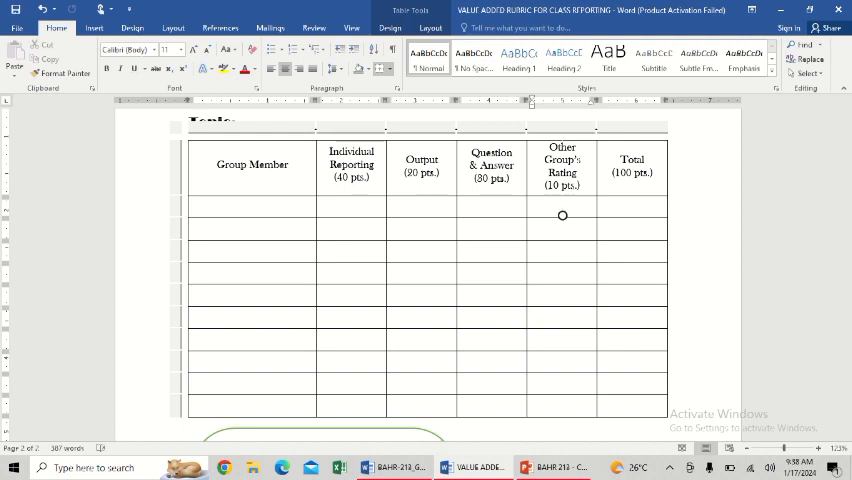
mouse_move(562, 345)
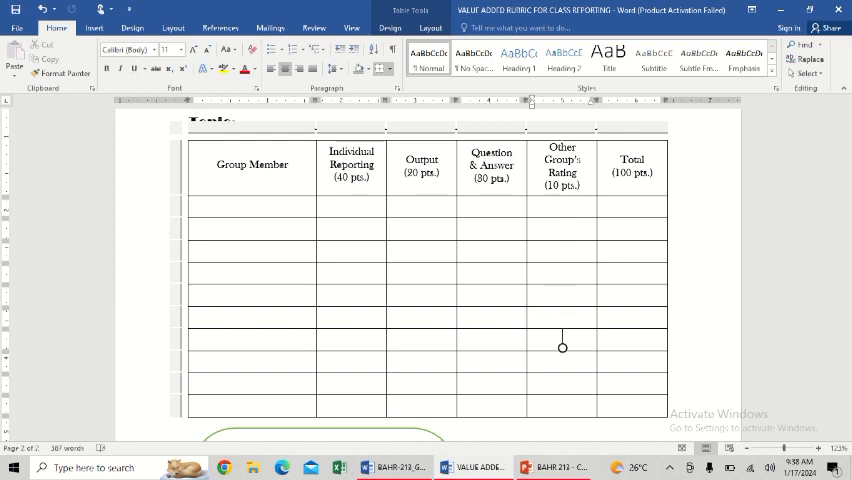
mouse_move(562, 281)
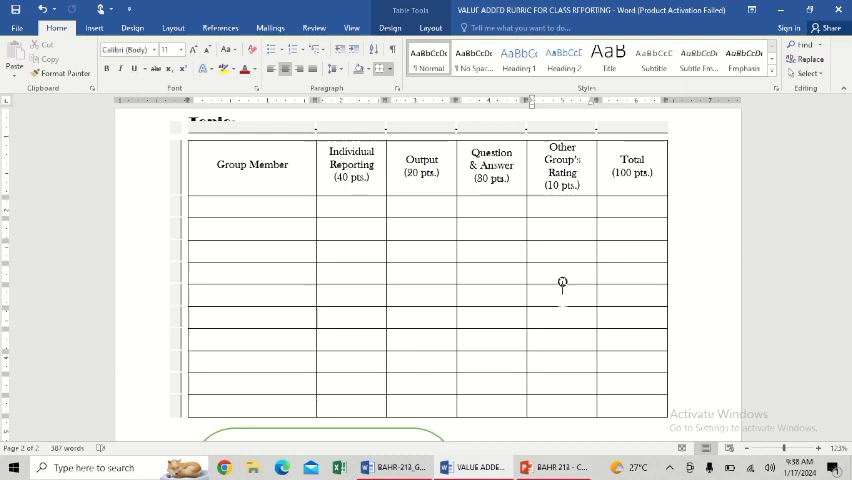
mouse_move(562, 215)
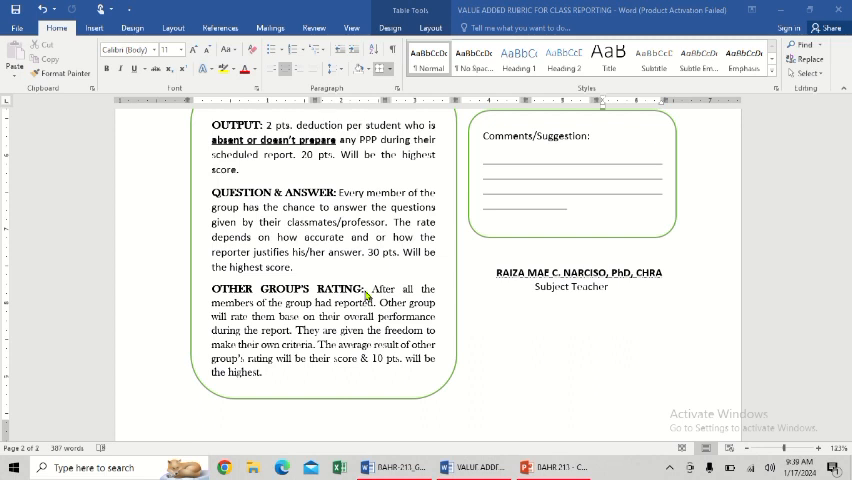
mouse_move(477, 379)
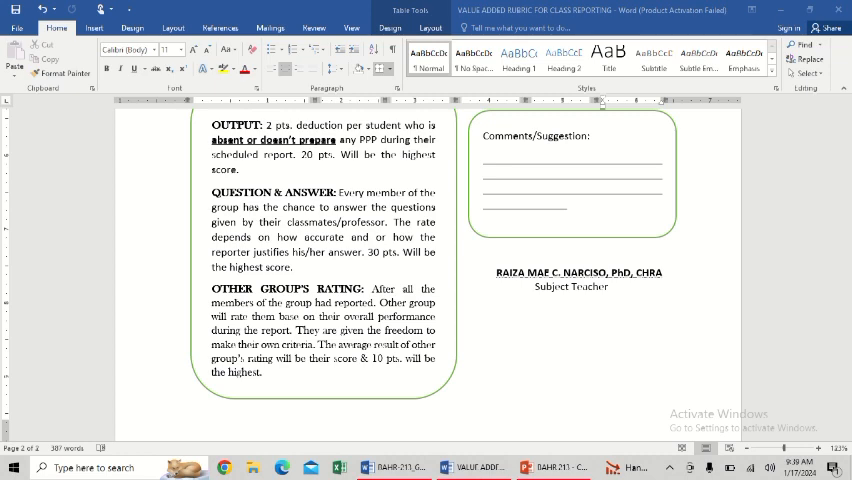
scroll("up", 3)
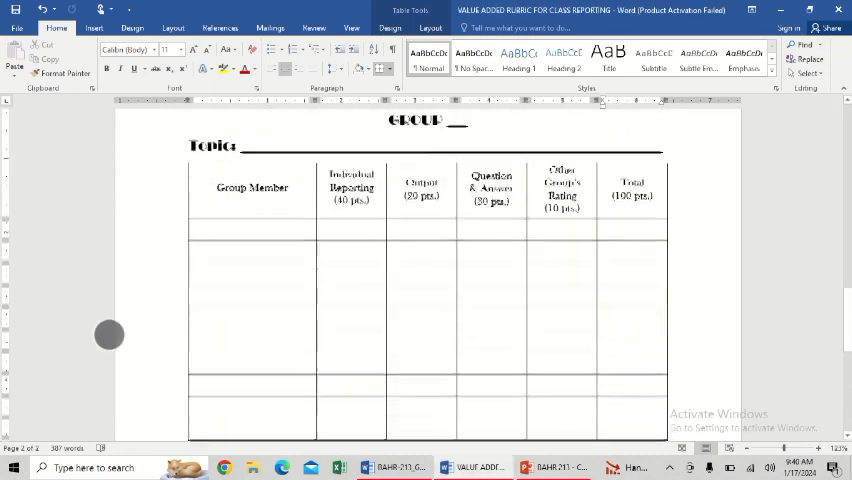
scroll("down", 3)
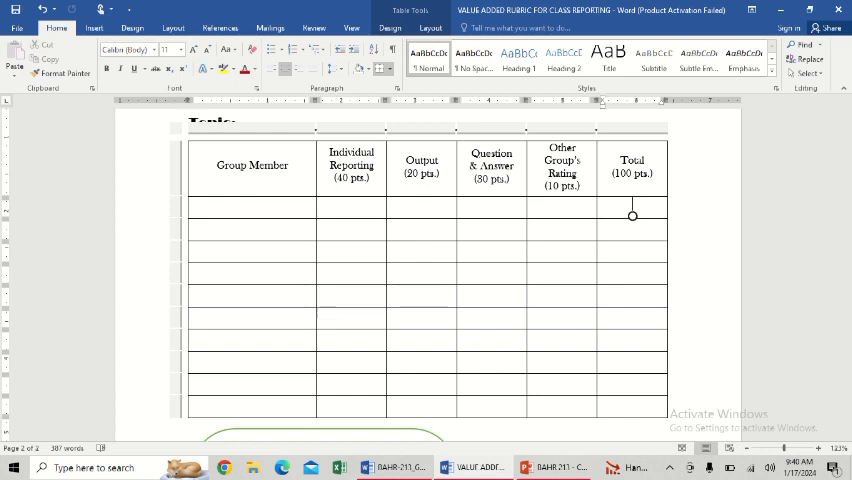
scroll("up", 3)
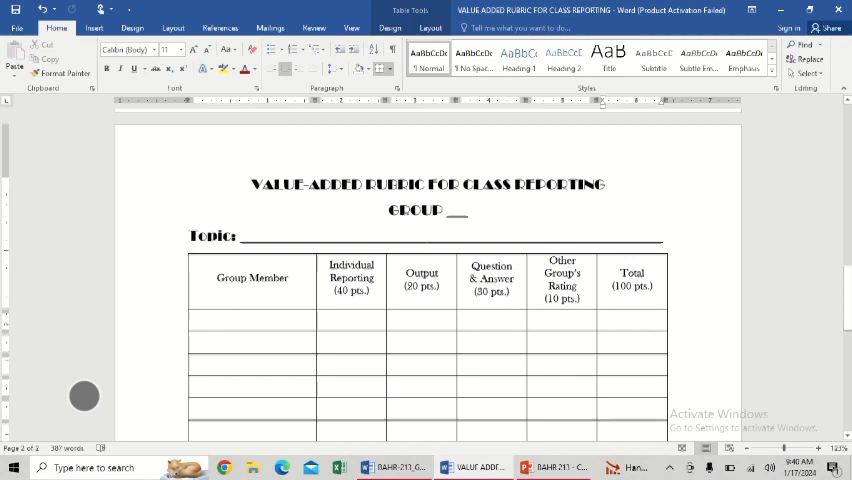
scroll("up", 3)
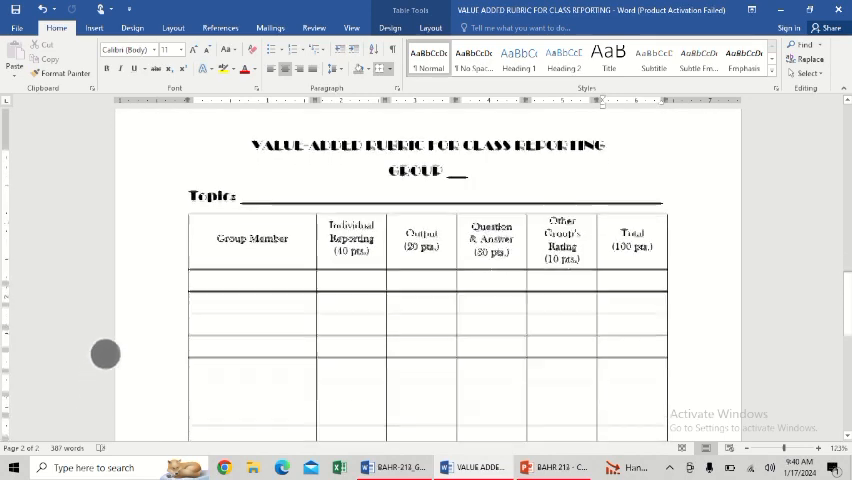
scroll("down", 3)
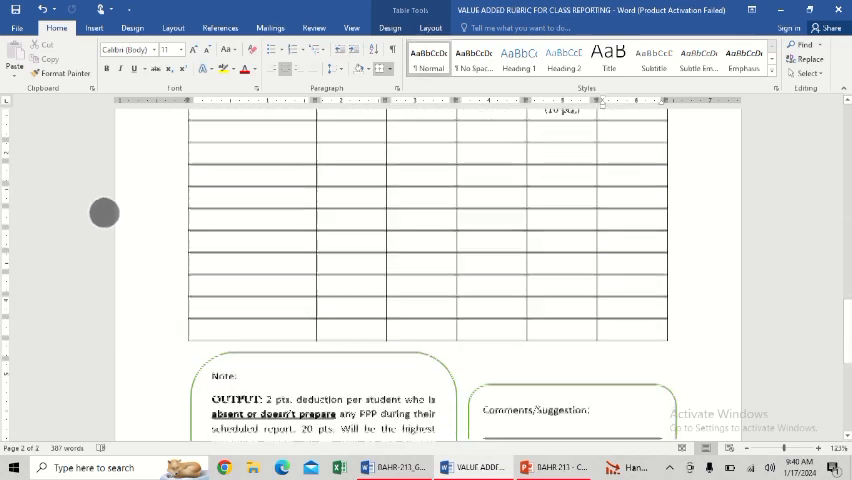
scroll("down", 3)
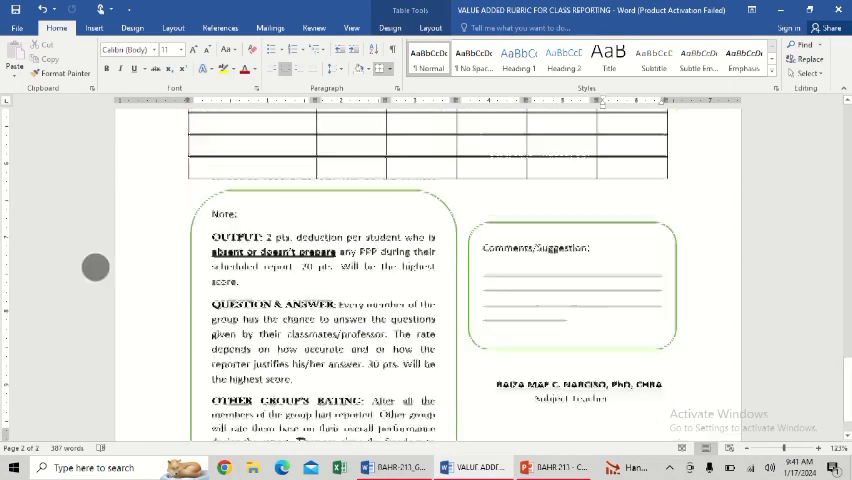
scroll("up", 3)
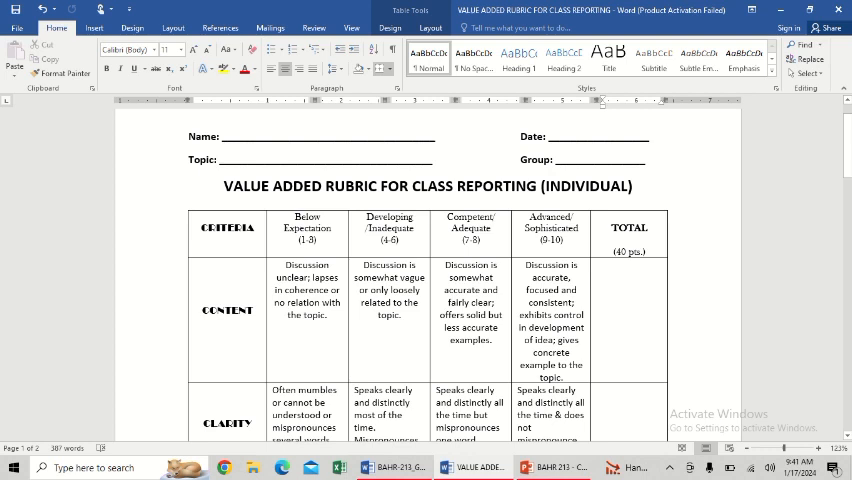
scroll("down", 3)
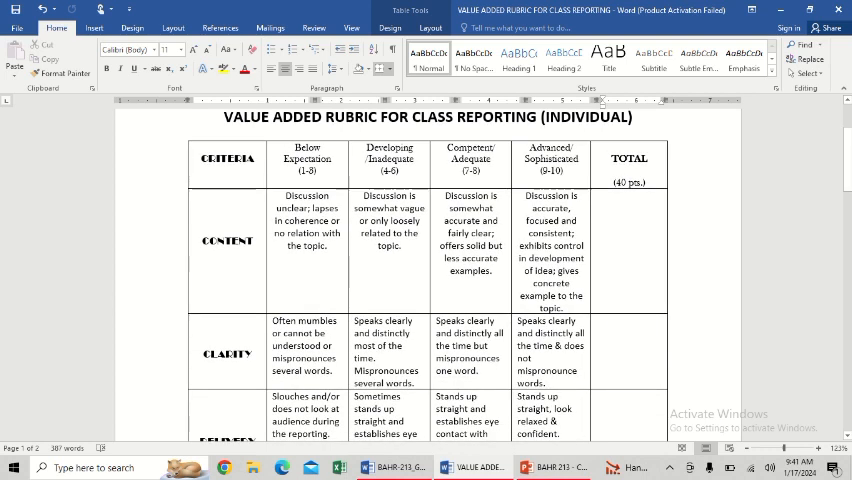
scroll("down", 3)
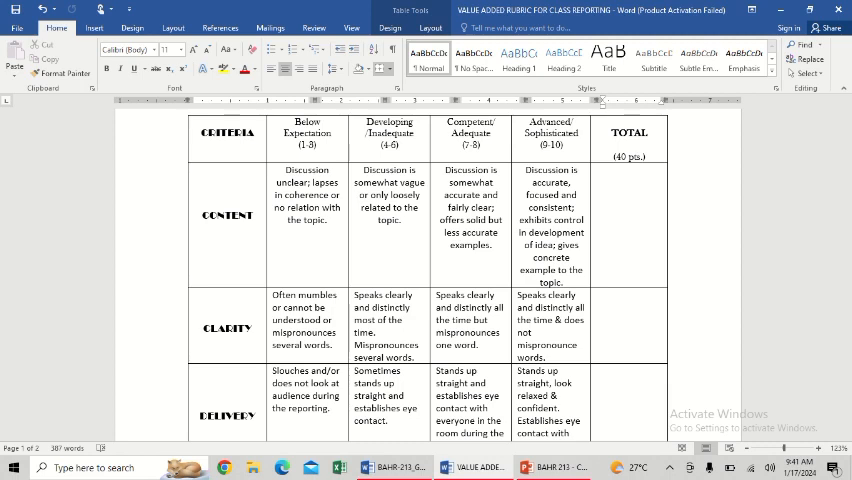
scroll("down", 3)
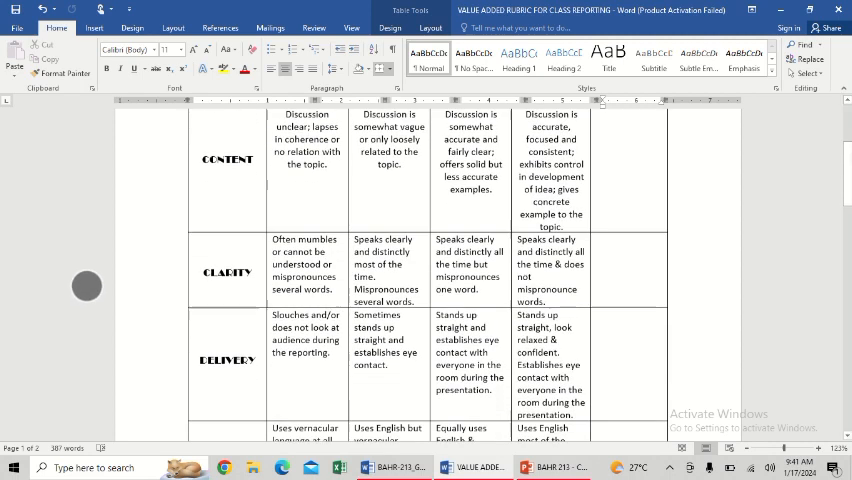
scroll("down", 3)
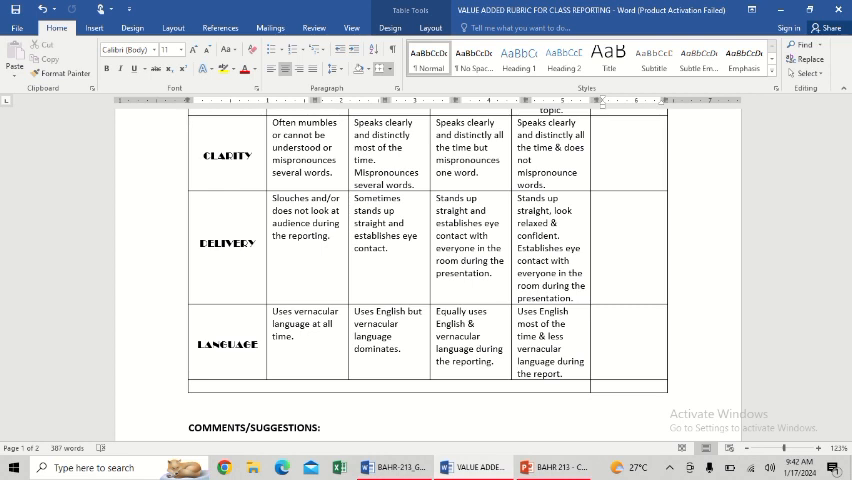
scroll("down", 3)
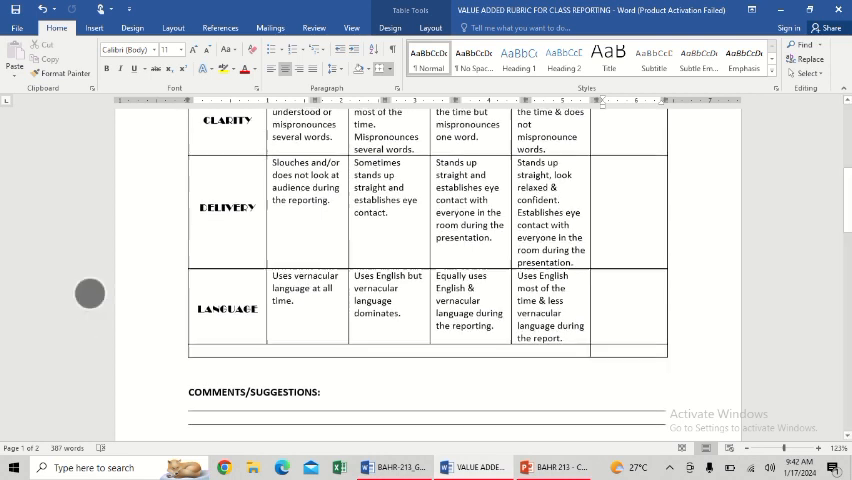
scroll("down", 3)
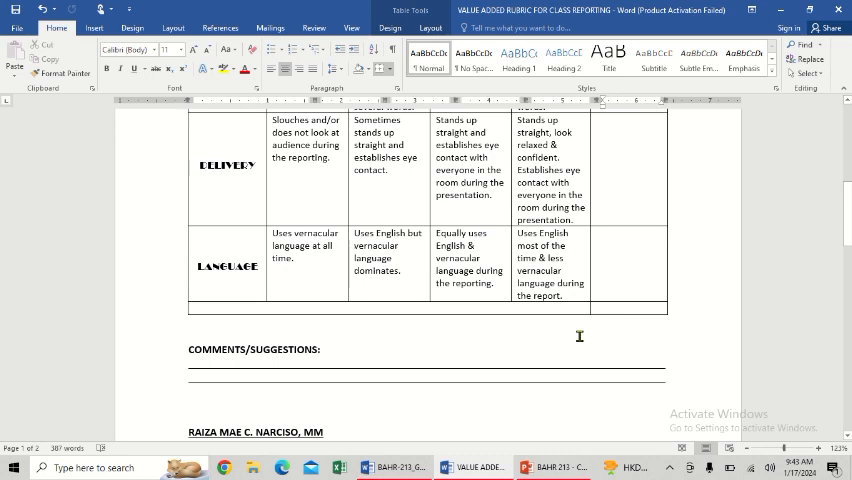
scroll("down", 3)
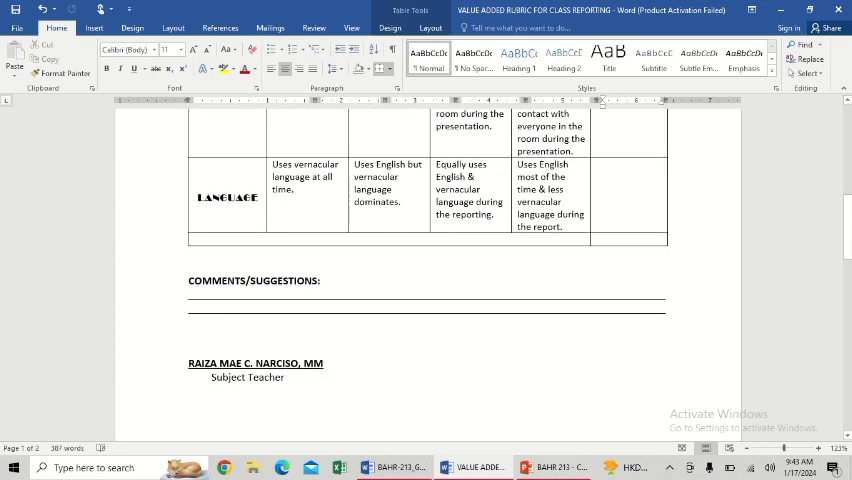
scroll("up", 3)
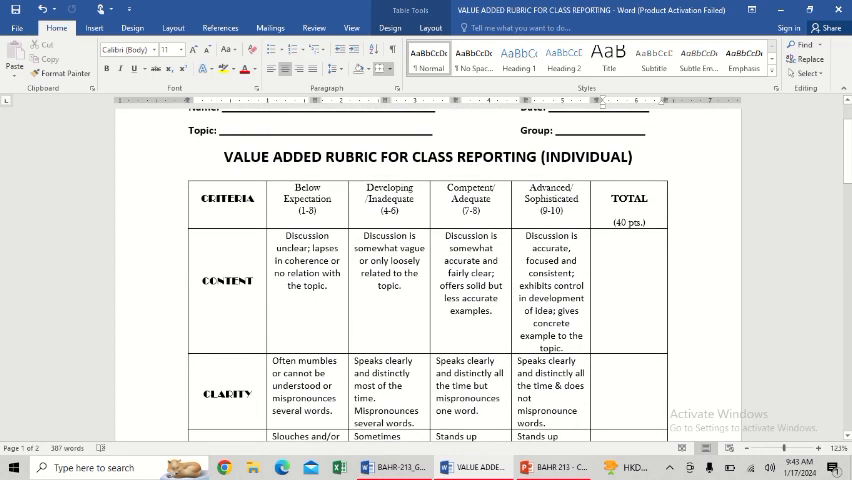
scroll("down", 3)
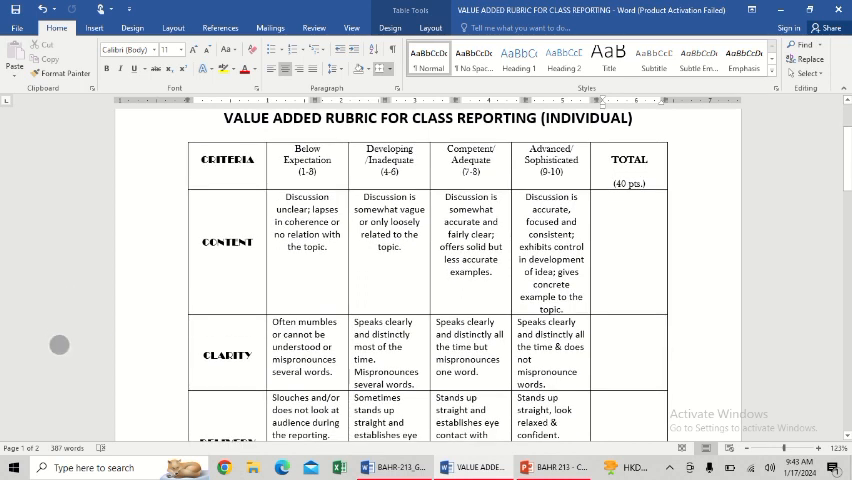
scroll("down", 3)
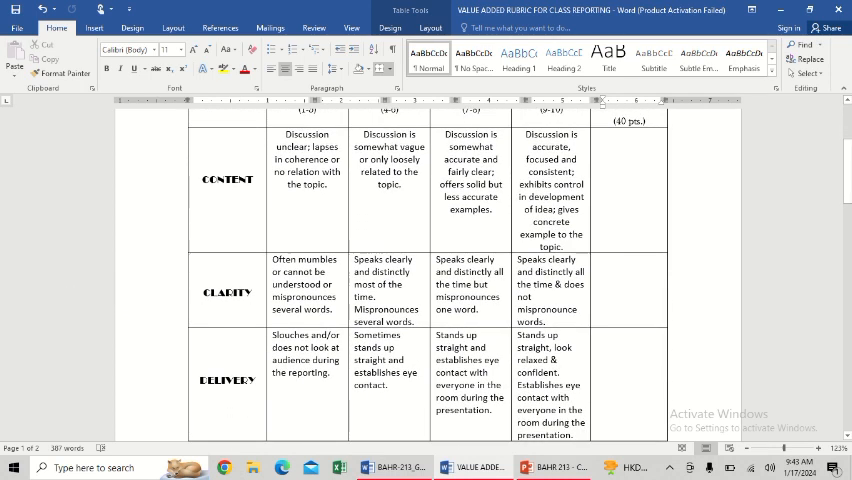
scroll("down", 3)
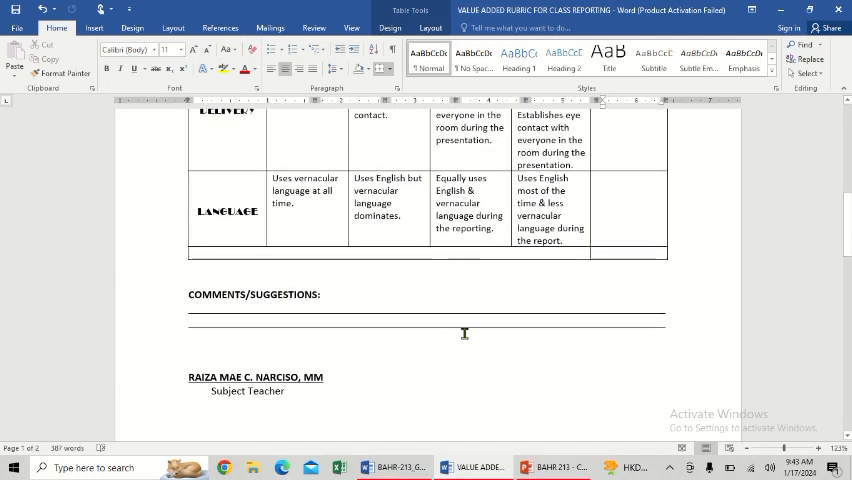
scroll("up", 3)
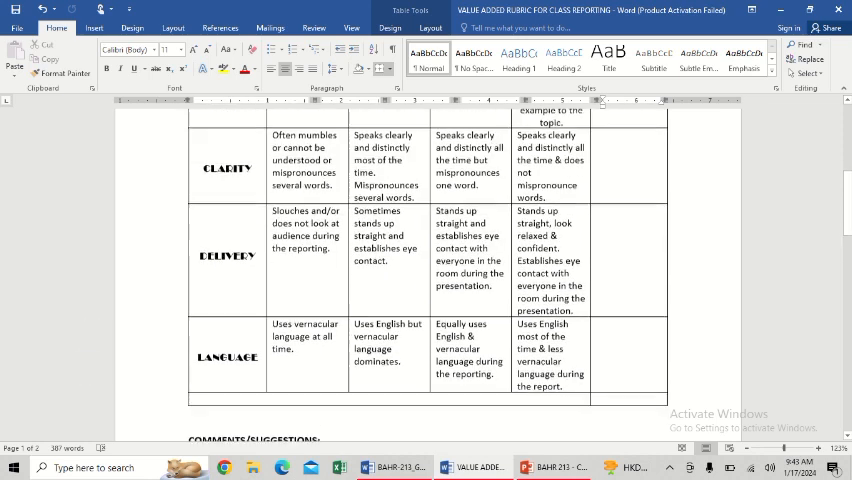
scroll("up", 3)
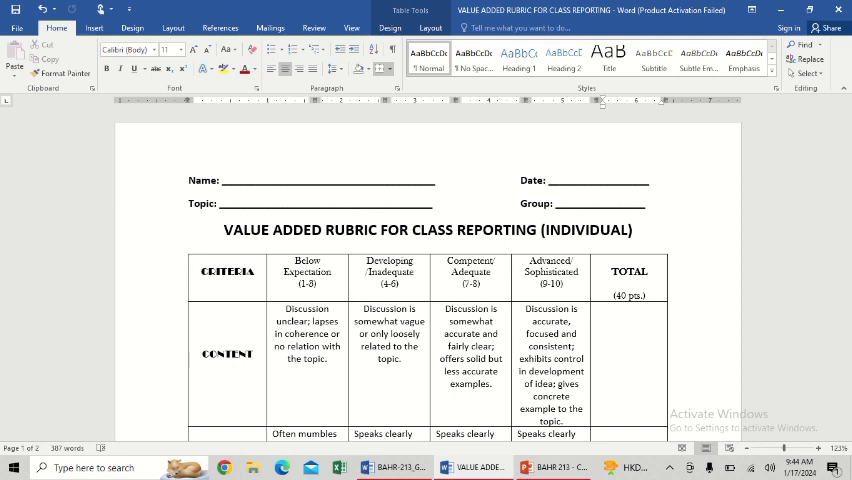
mouse_move(586, 327)
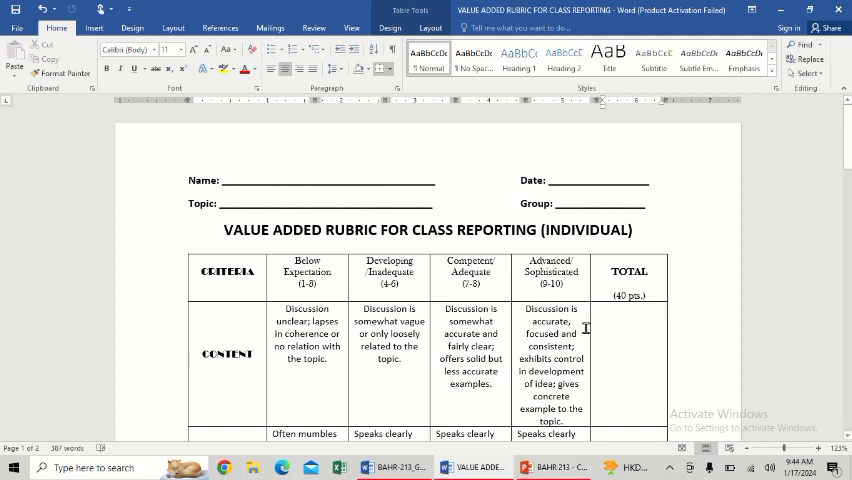
mouse_move(791, 170)
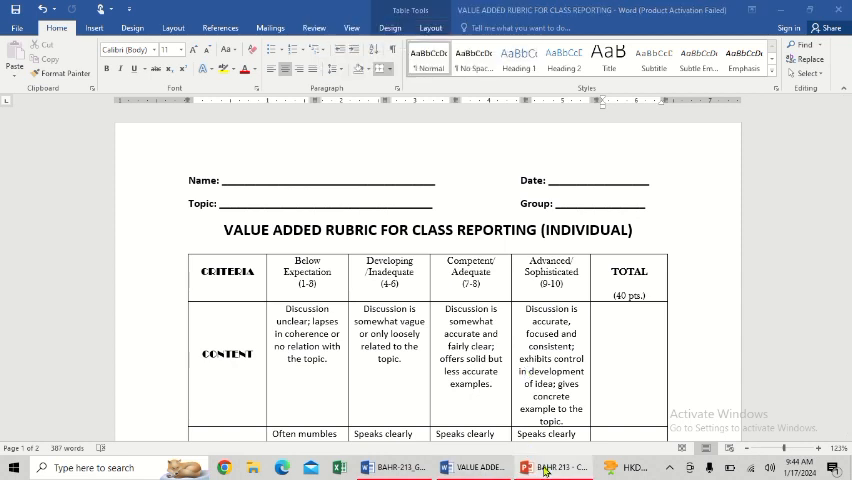
Bring up the class presentation's closing 'Thank You So Much!' slide in the slideshow.
left_click(546, 467)
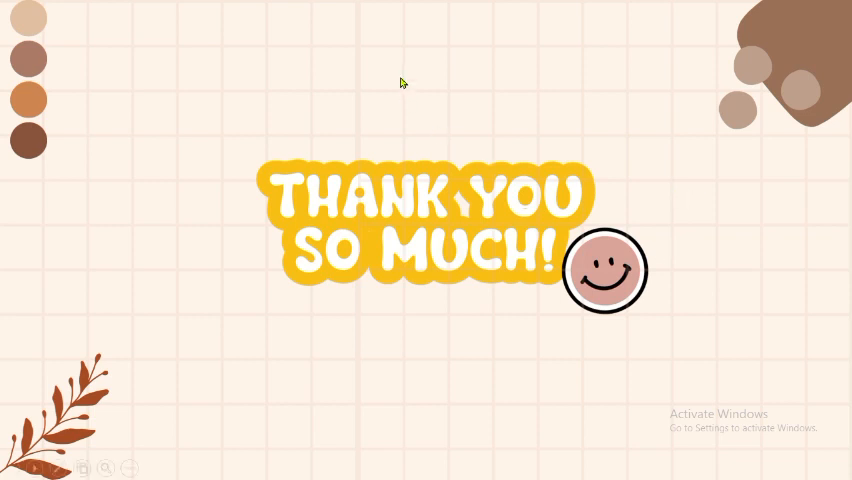
mouse_move(474, 107)
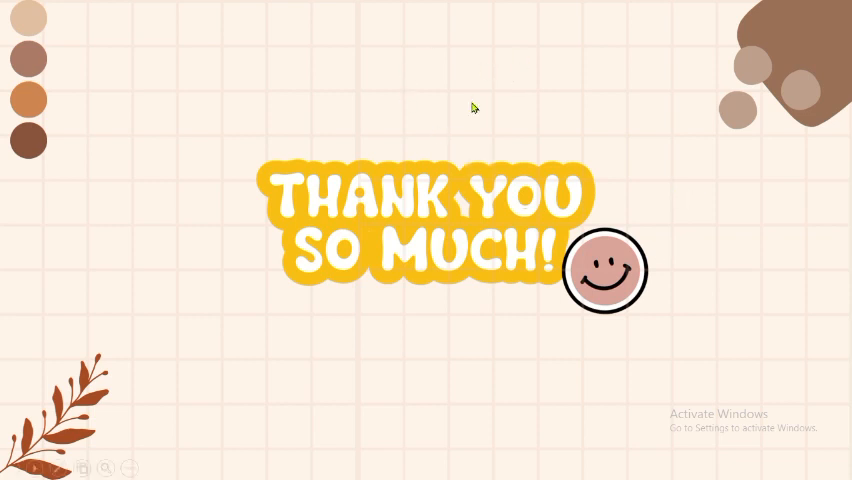